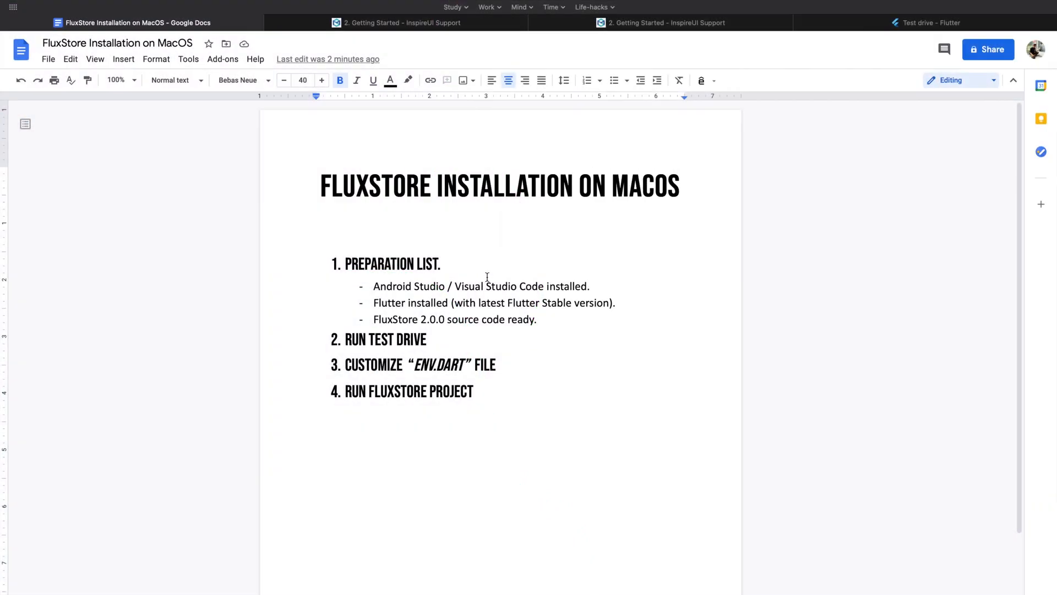
pyautogui.moveTo(484, 279)
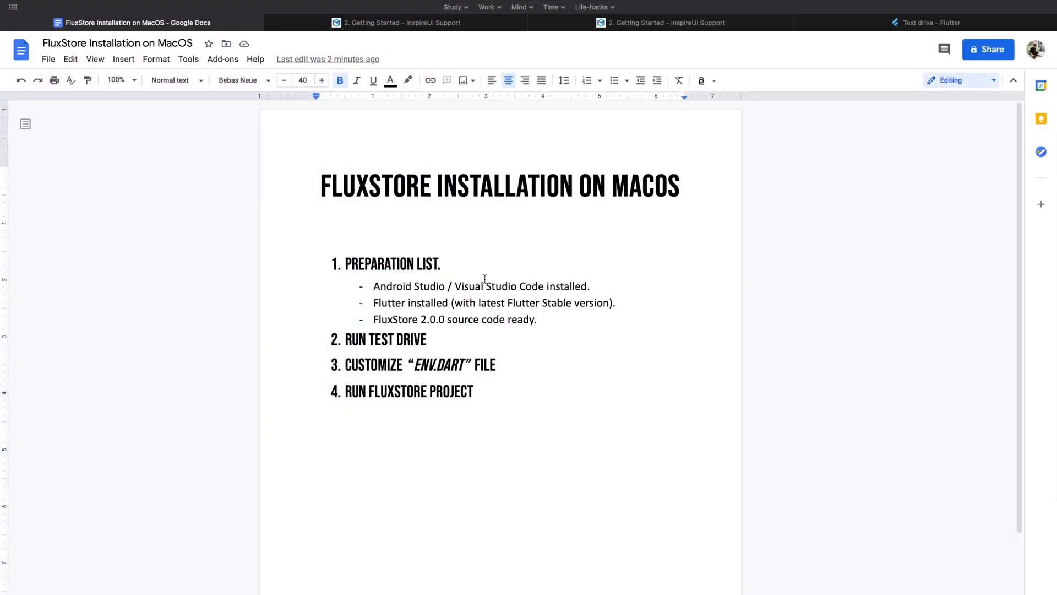
pyautogui.moveTo(489, 259)
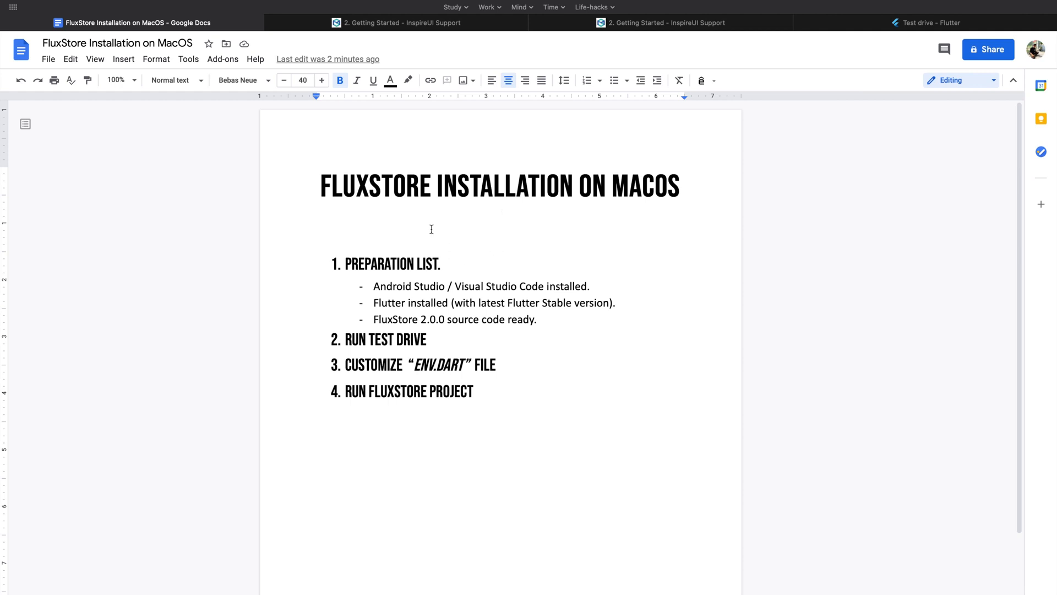
pyautogui.moveTo(414, 226)
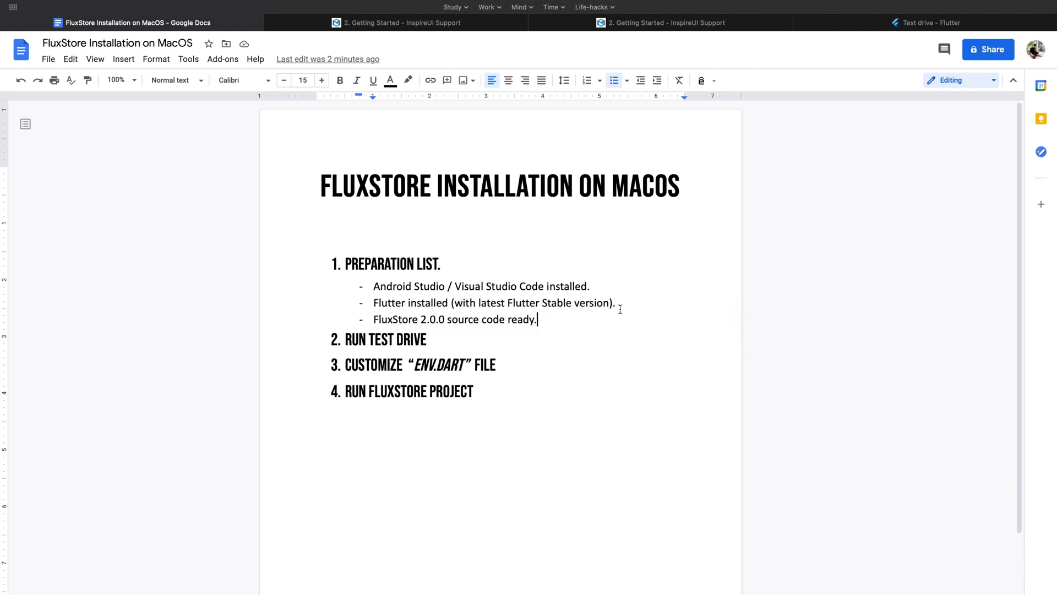
# - Review the Android Studio and Flutter prerequisites, then scroll the Getting Started page to the macOS installation guide and video
pyautogui.moveTo(374, 286); pyautogui.dragTo(614, 303)
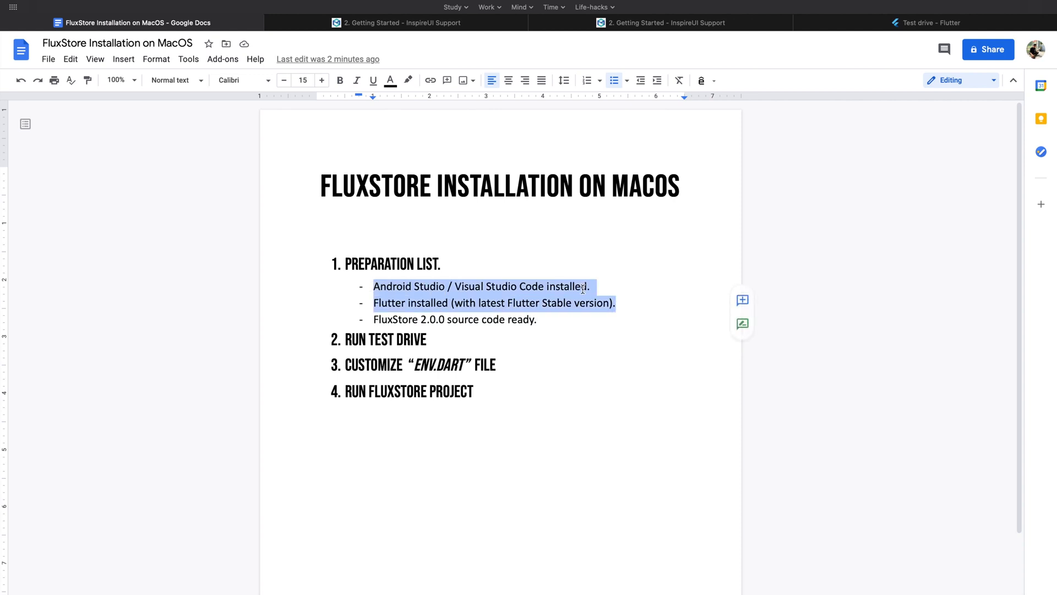
pyautogui.click(618, 303)
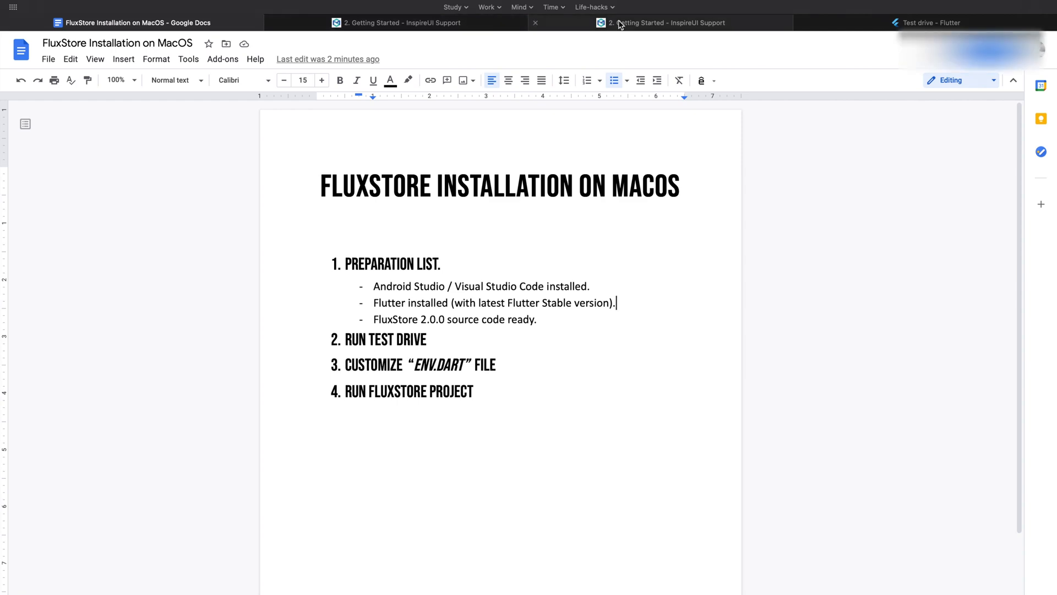
pyautogui.click(664, 22)
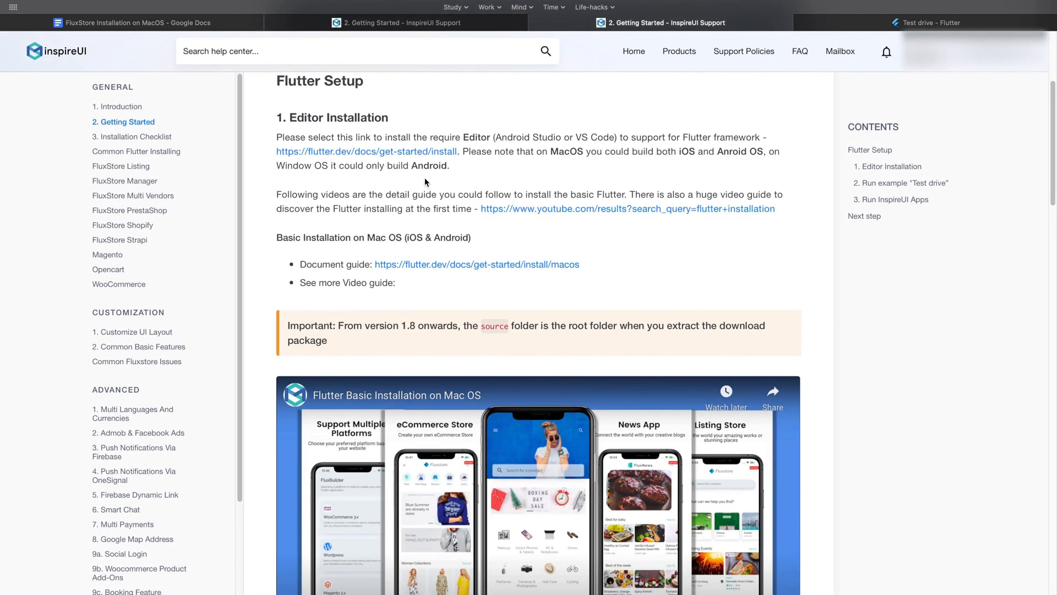
pyautogui.moveTo(80, 121)
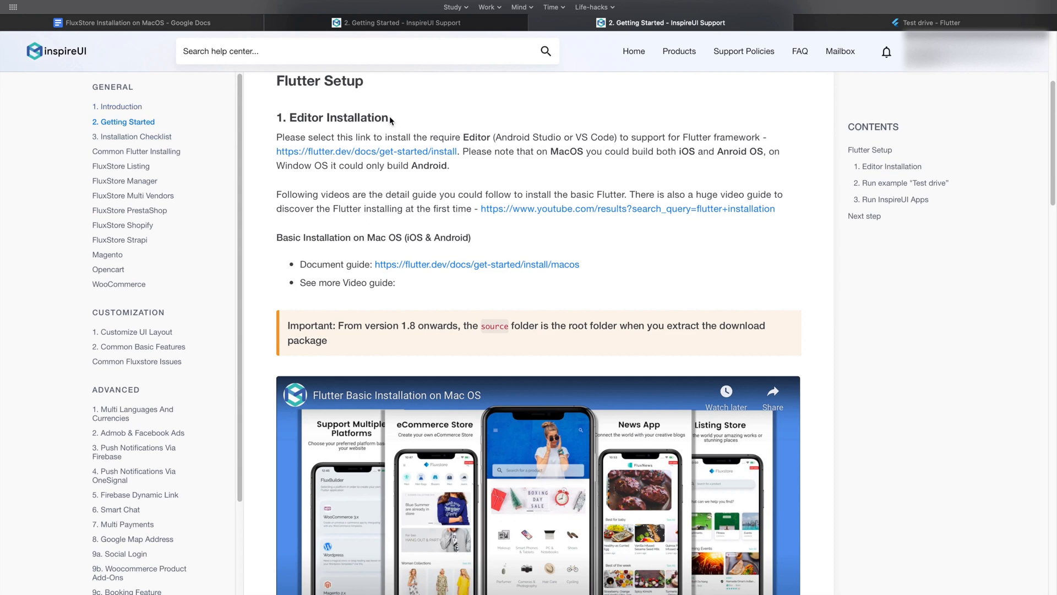
pyautogui.scroll(-3)
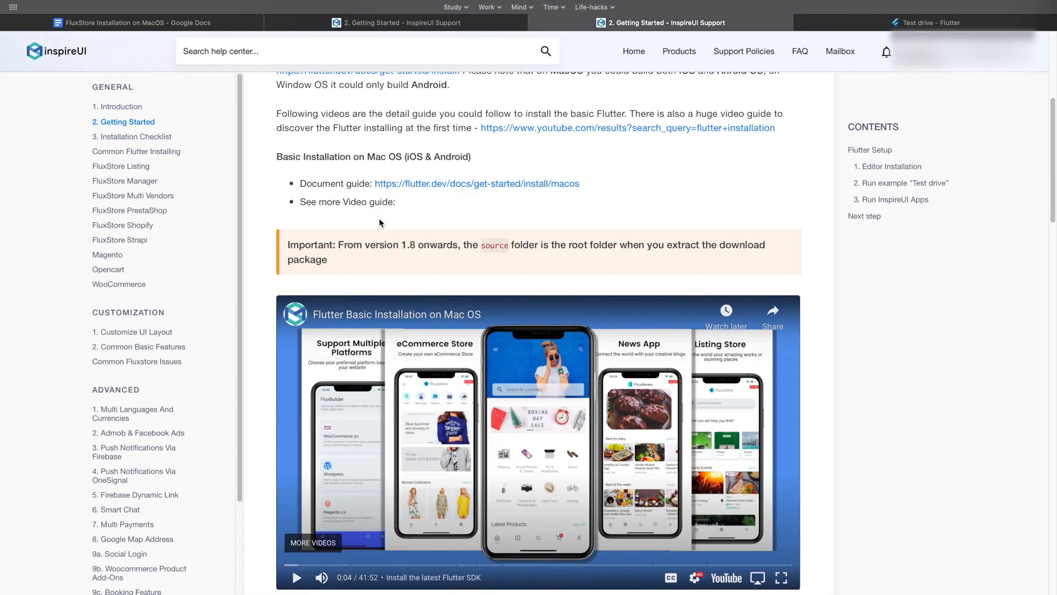
pyautogui.moveTo(274, 181)
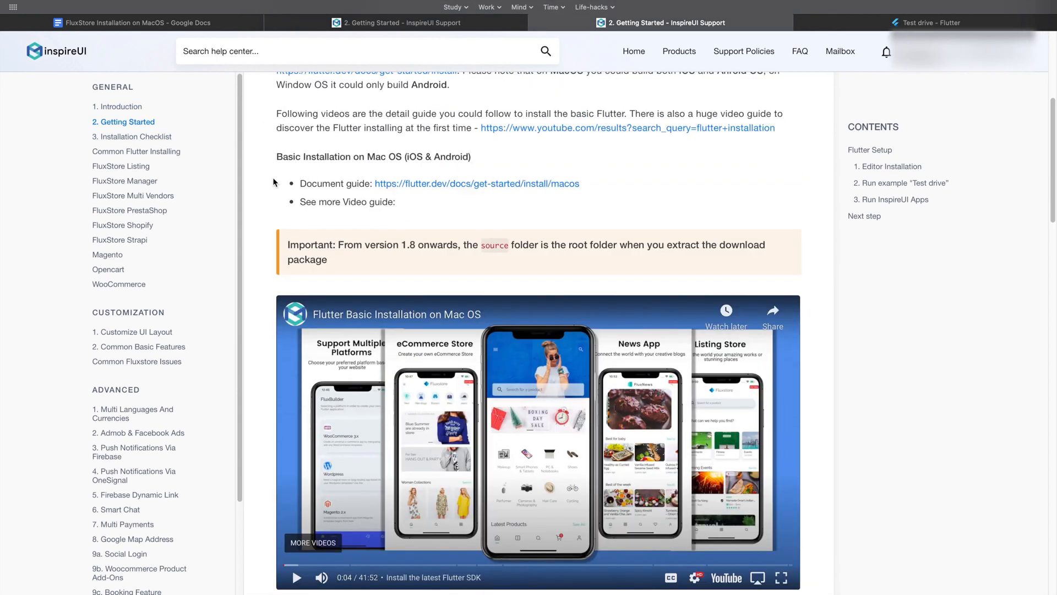
pyautogui.scroll(-3)
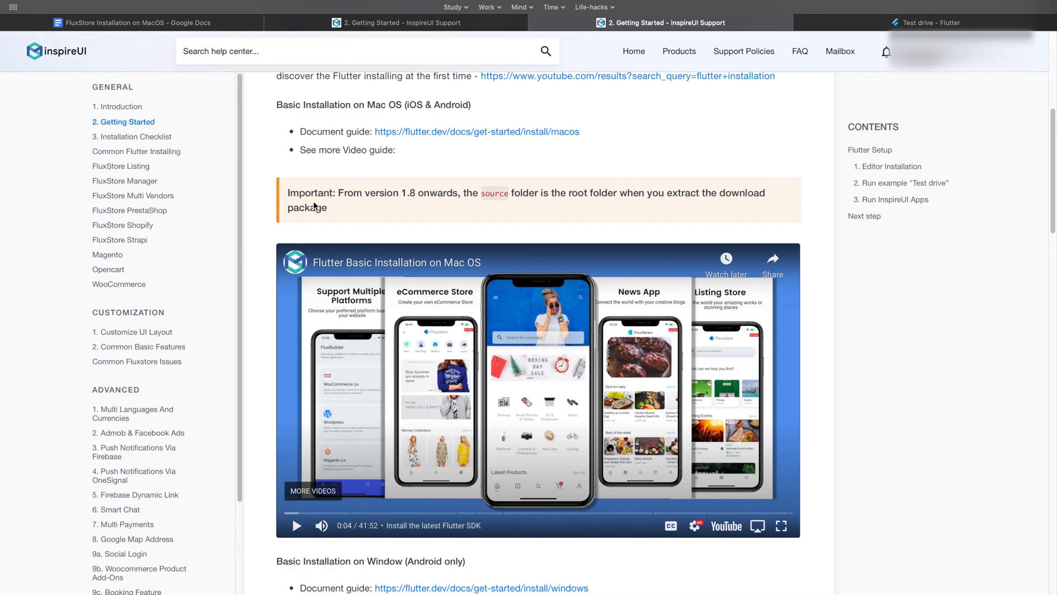
pyautogui.click(131, 22)
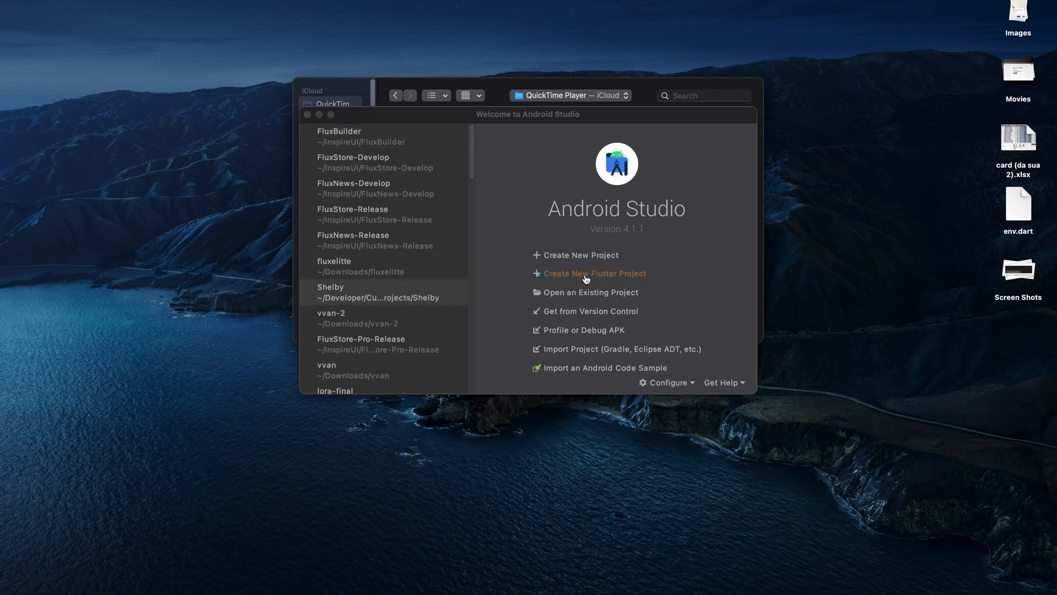
pyautogui.moveTo(667, 278)
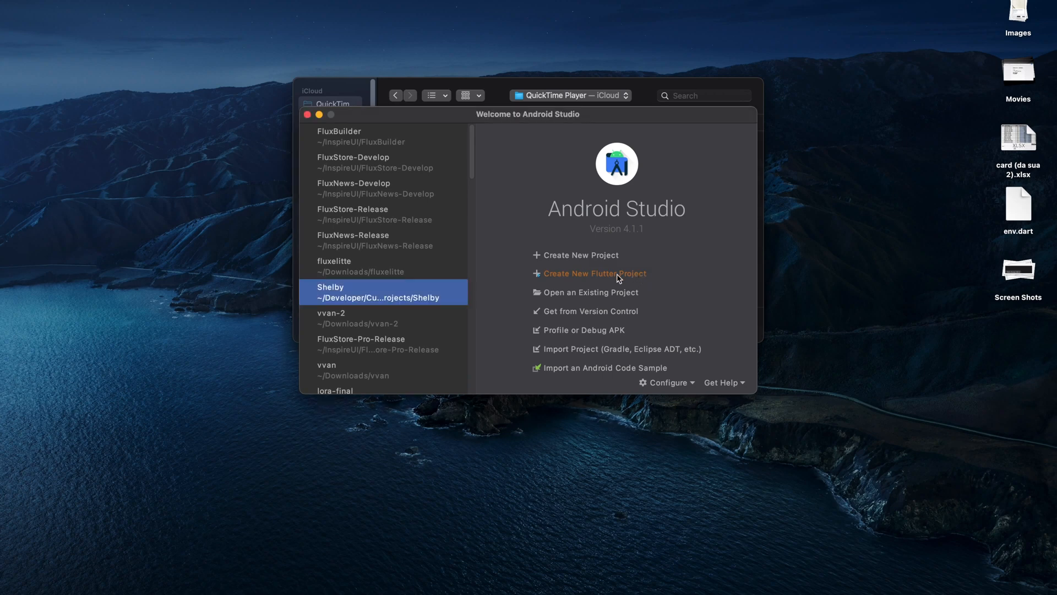
# - Create a new Flutter Application named flutter_app, keeping the default SDK path, location, description and package name
pyautogui.click(593, 273)
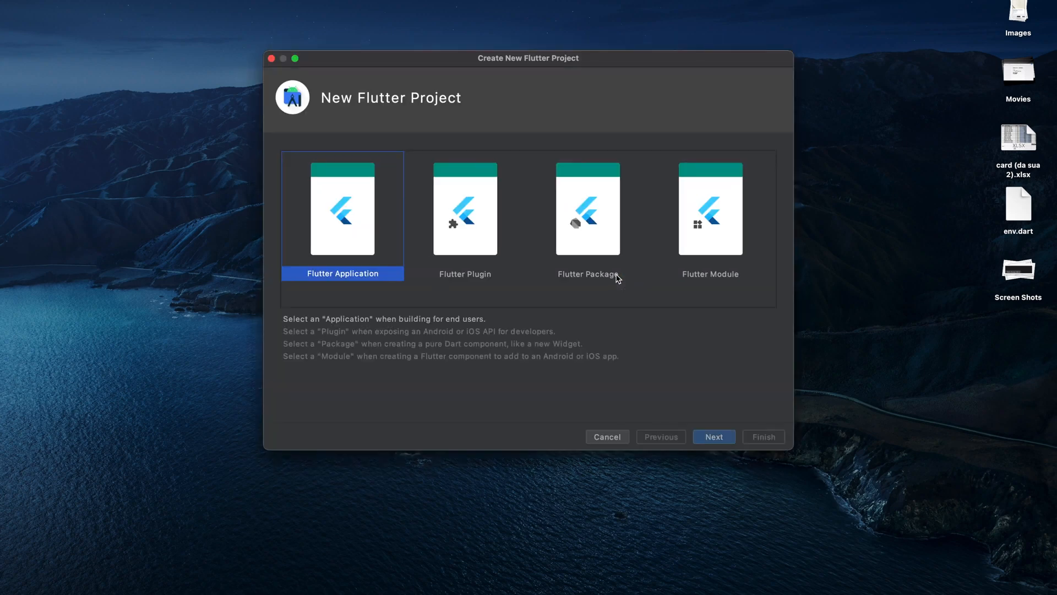
pyautogui.moveTo(326, 101)
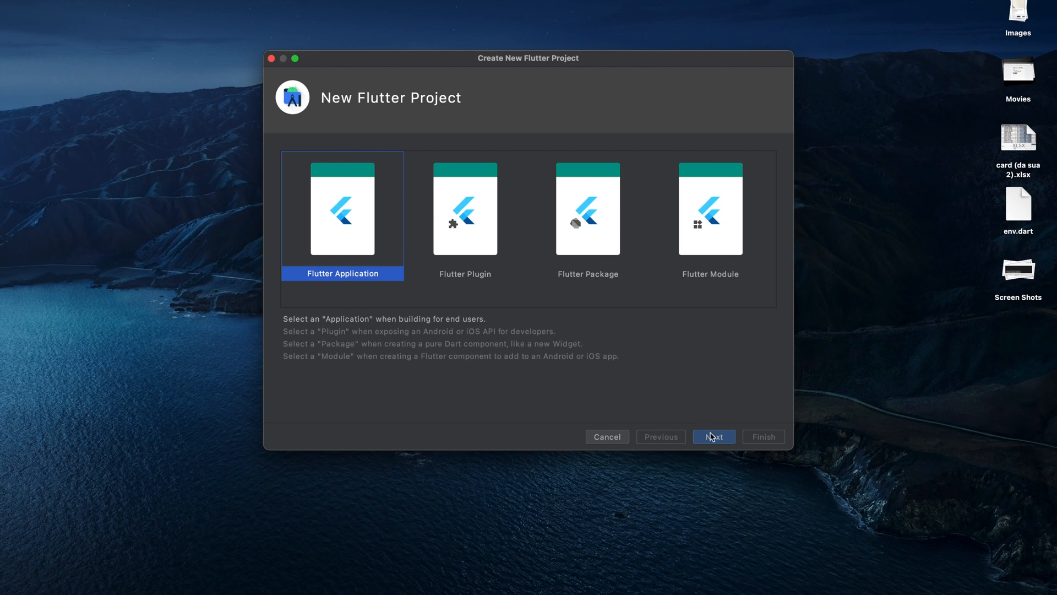
pyautogui.click(713, 436)
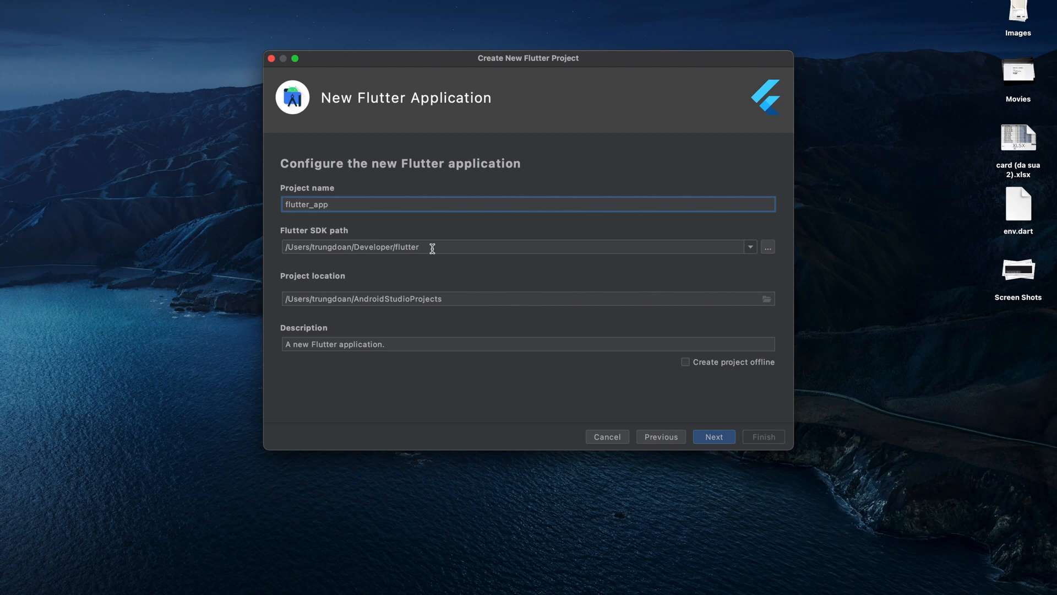
pyautogui.moveTo(314, 246); pyautogui.dragTo(431, 247)
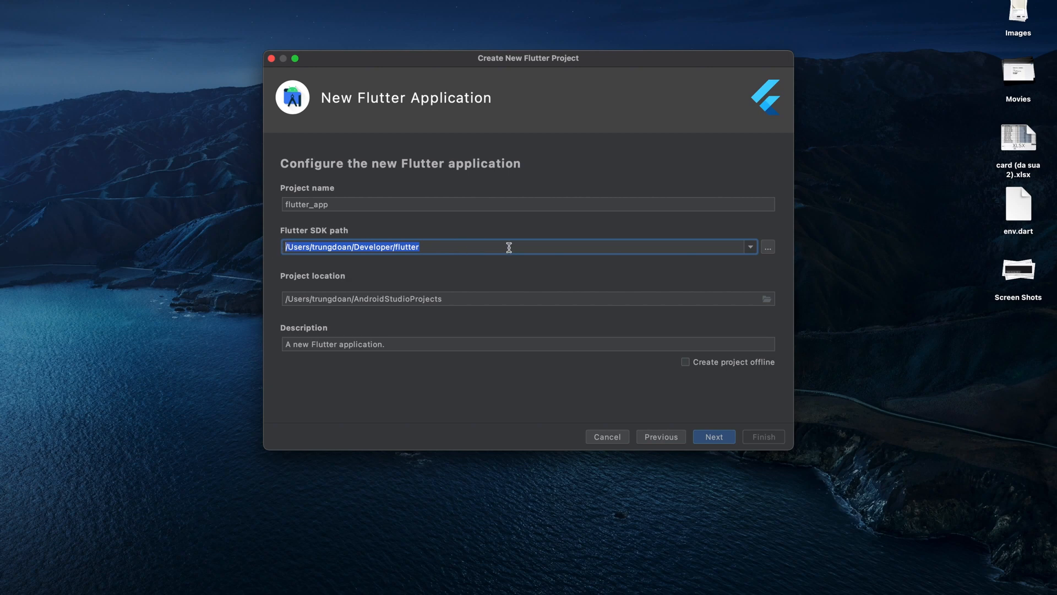
pyautogui.click(528, 299)
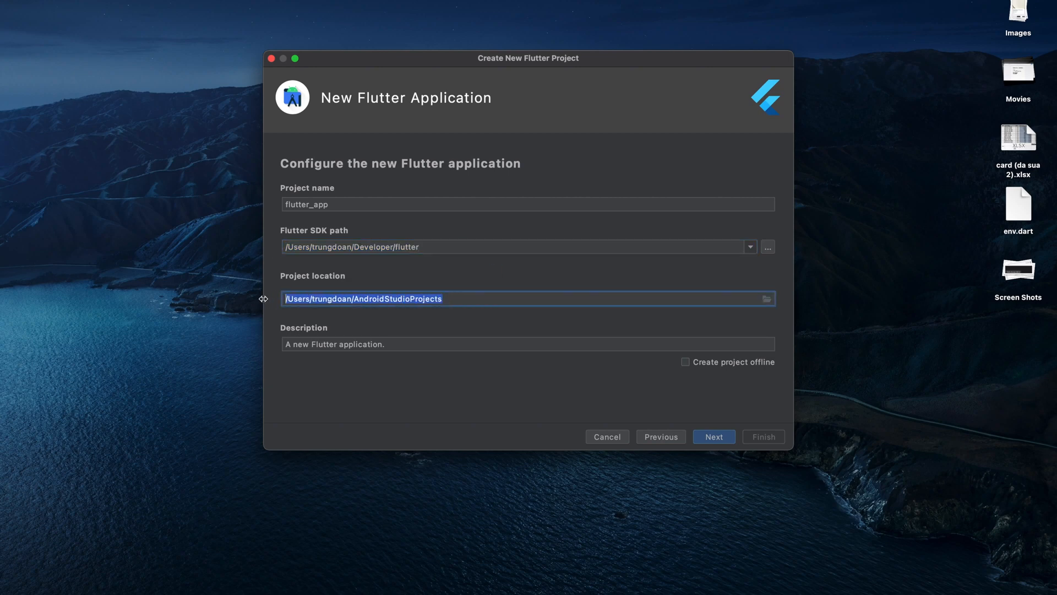
pyautogui.click(334, 343)
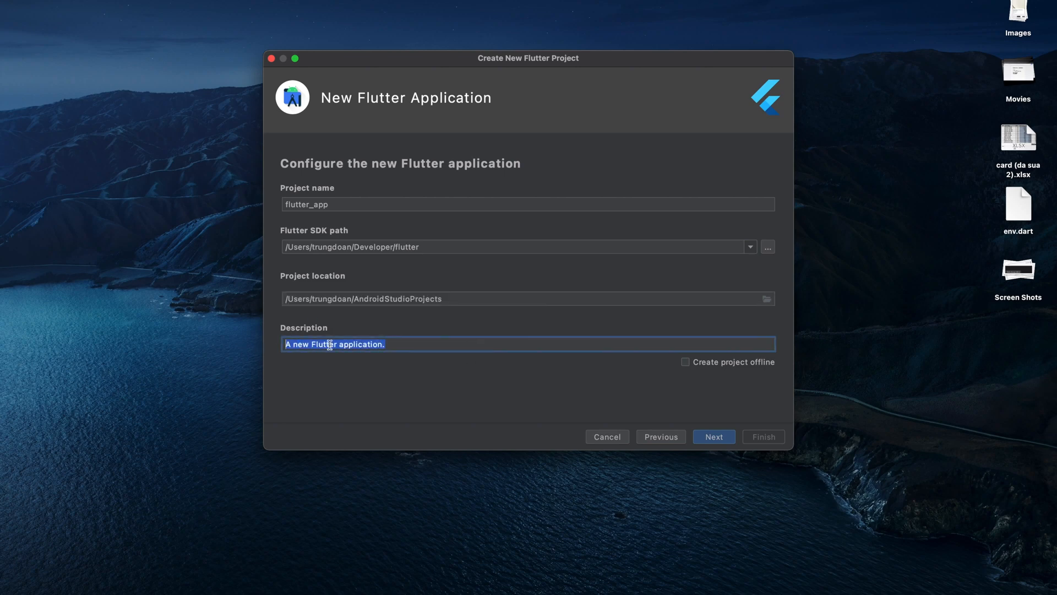
pyautogui.click(713, 436)
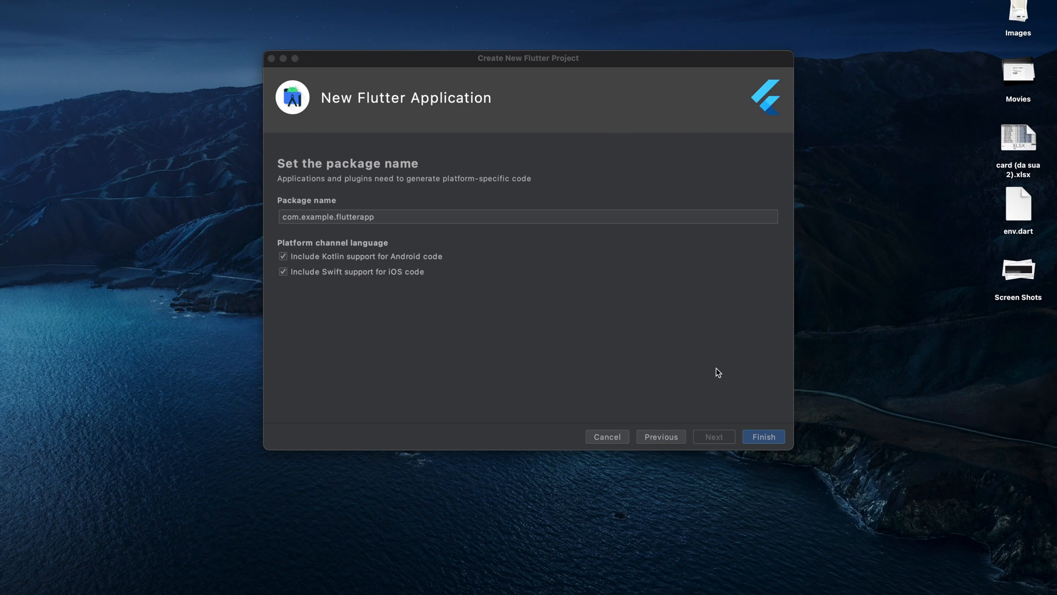
pyautogui.click(762, 436)
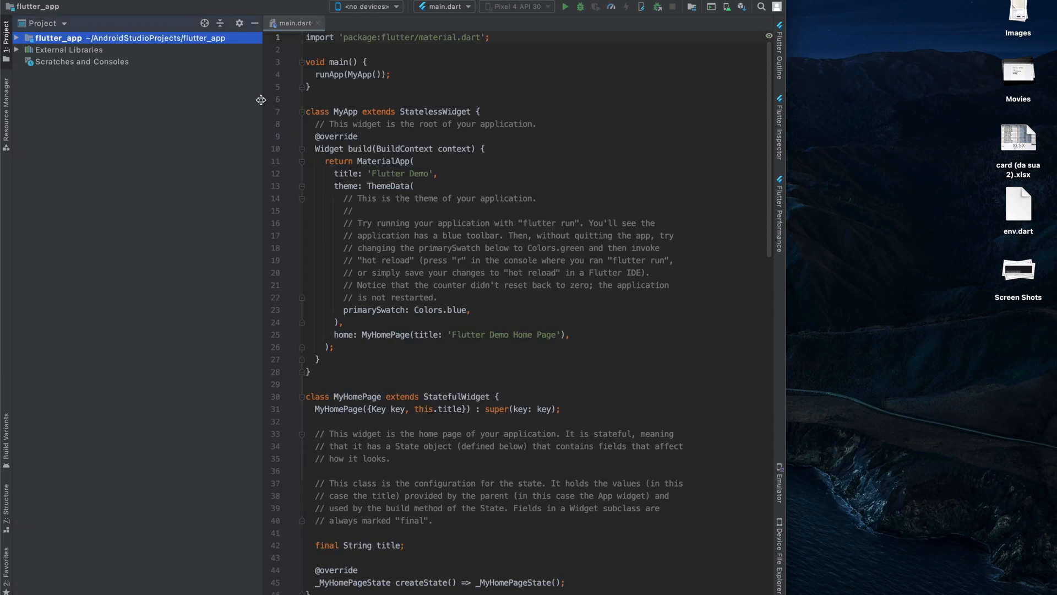
# - Expand the flutter_app and lib folders in the Project panel to reveal main.dart
pyautogui.click(15, 37)
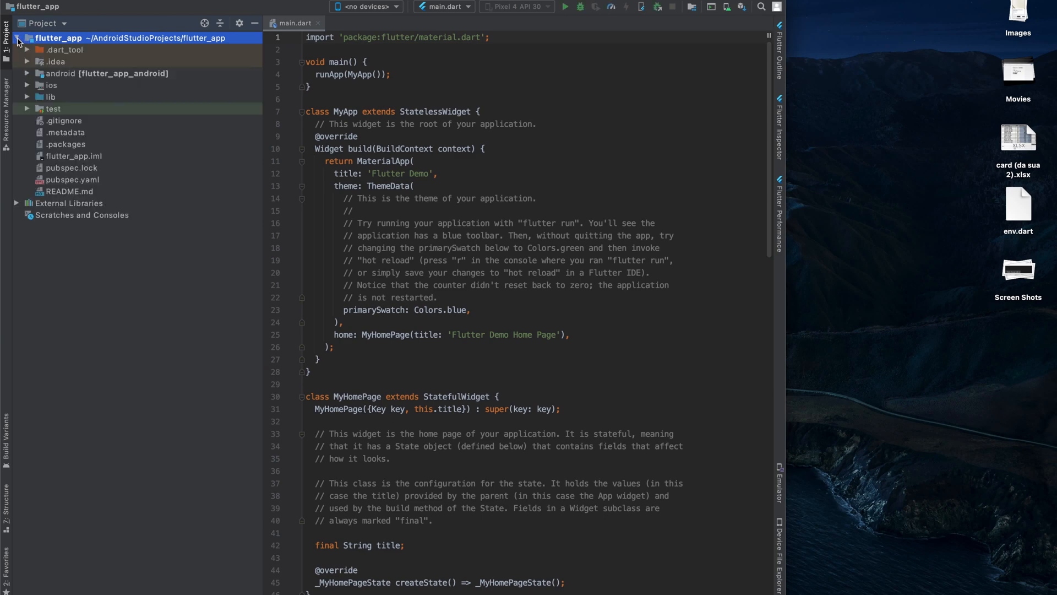
pyautogui.click(51, 97)
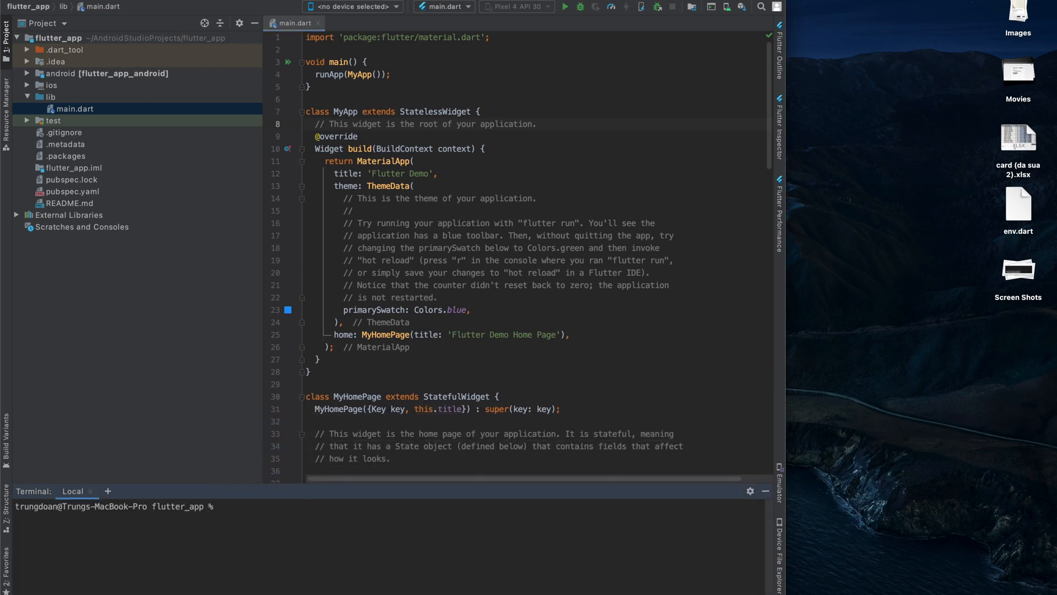
# - In Preferences, review the Appearance & Behavior settings and the installed plugins list
pyautogui.click(13, 7)
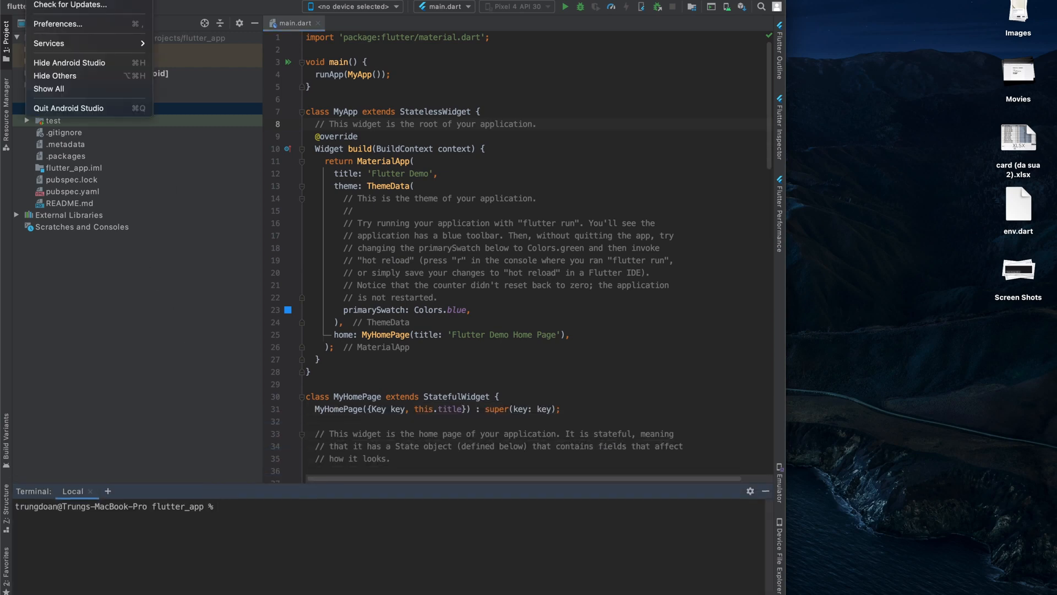
pyautogui.moveTo(64, 23)
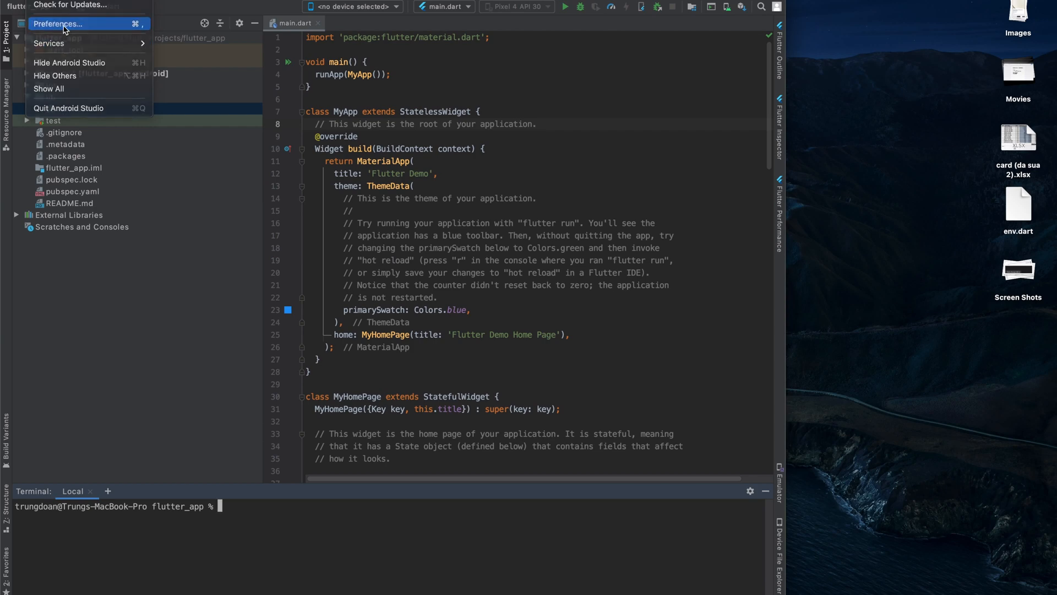
pyautogui.click(58, 23)
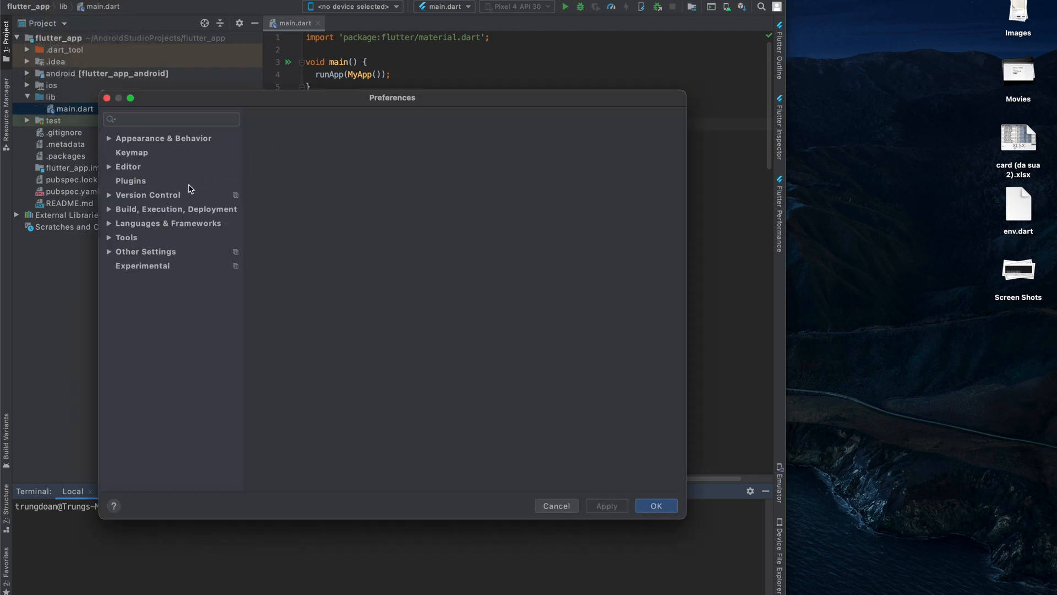
pyautogui.click(163, 139)
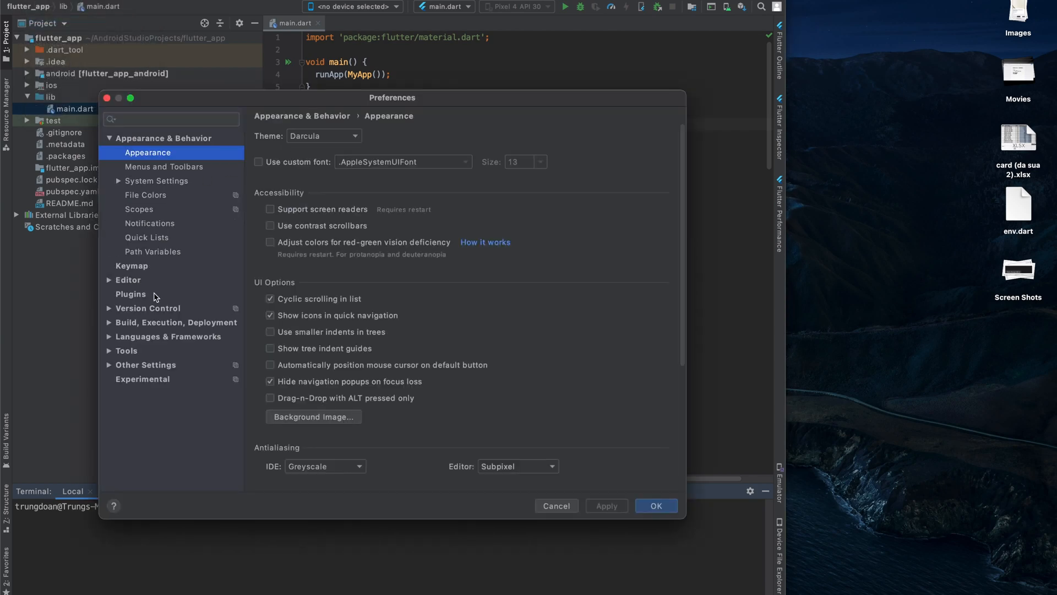
pyautogui.click(132, 294)
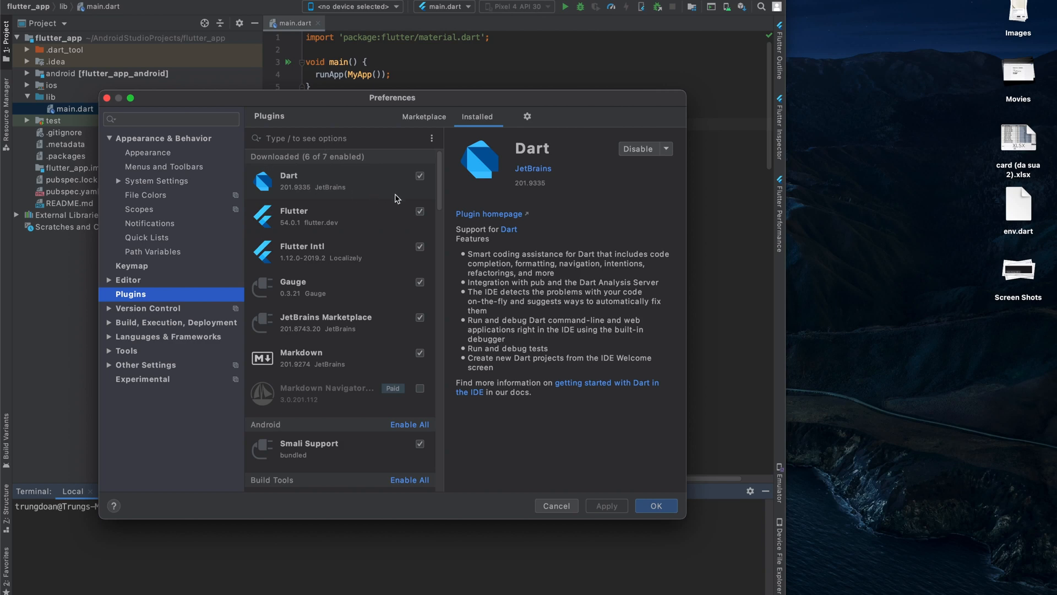
pyautogui.moveTo(397, 201)
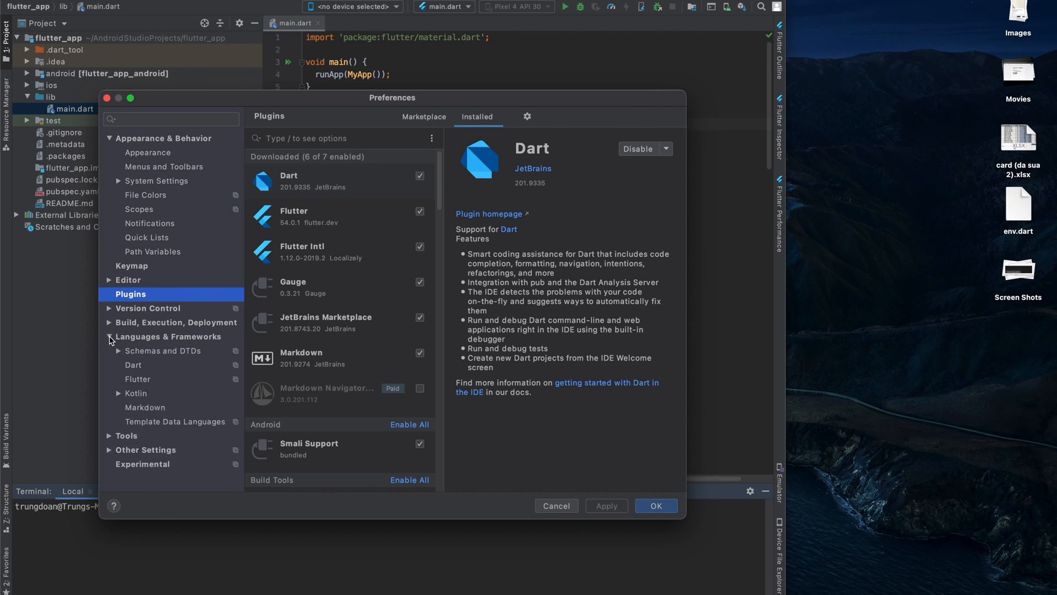
# - Under Languages & Frameworks, check the Dart settings and the available Flutter SDK paths, then close Preferences
pyautogui.click(172, 337)
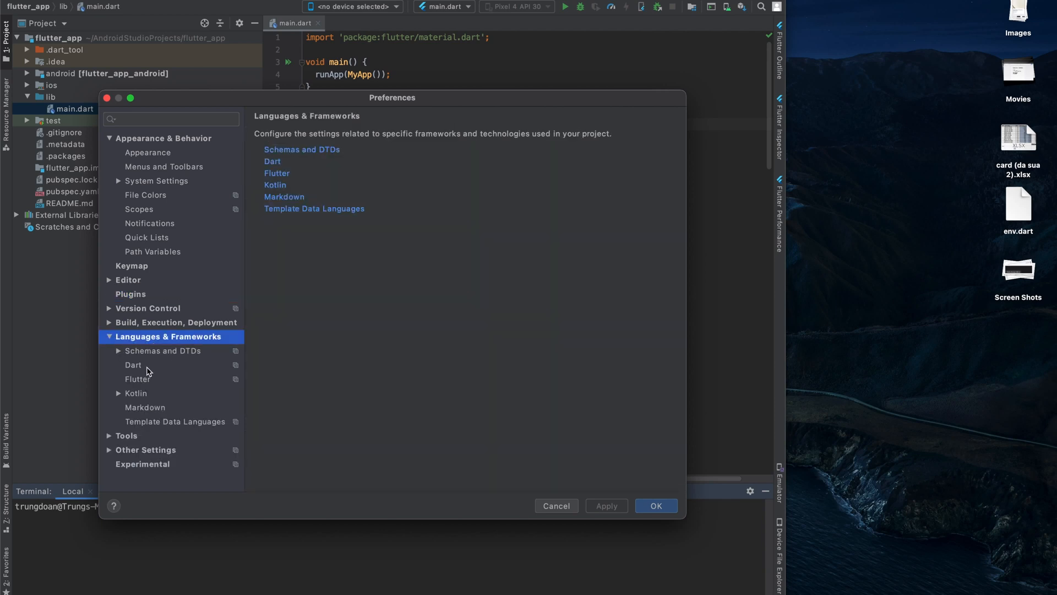
pyautogui.click(133, 365)
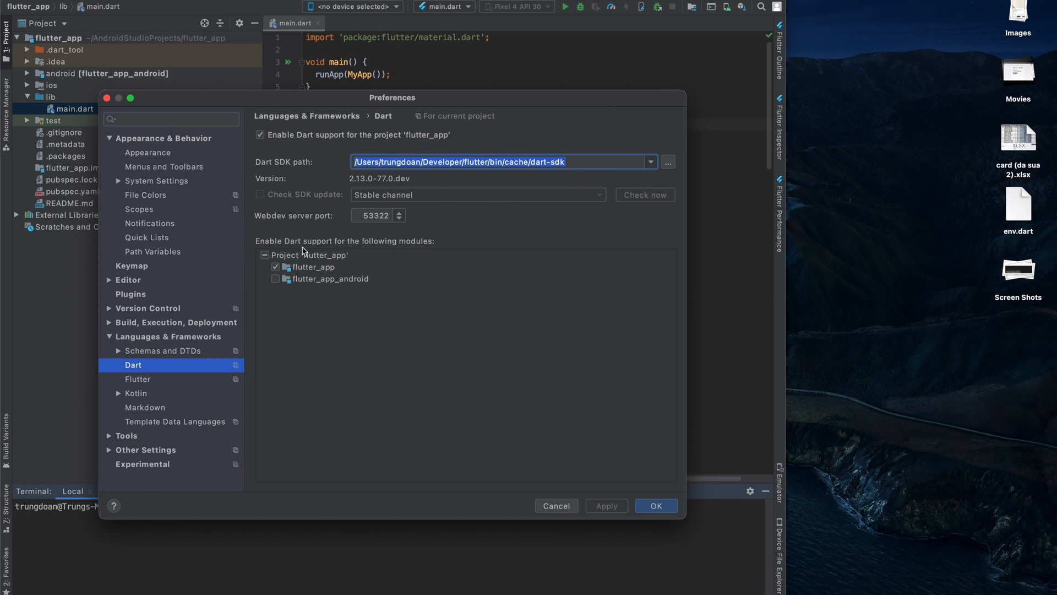
pyautogui.click(138, 379)
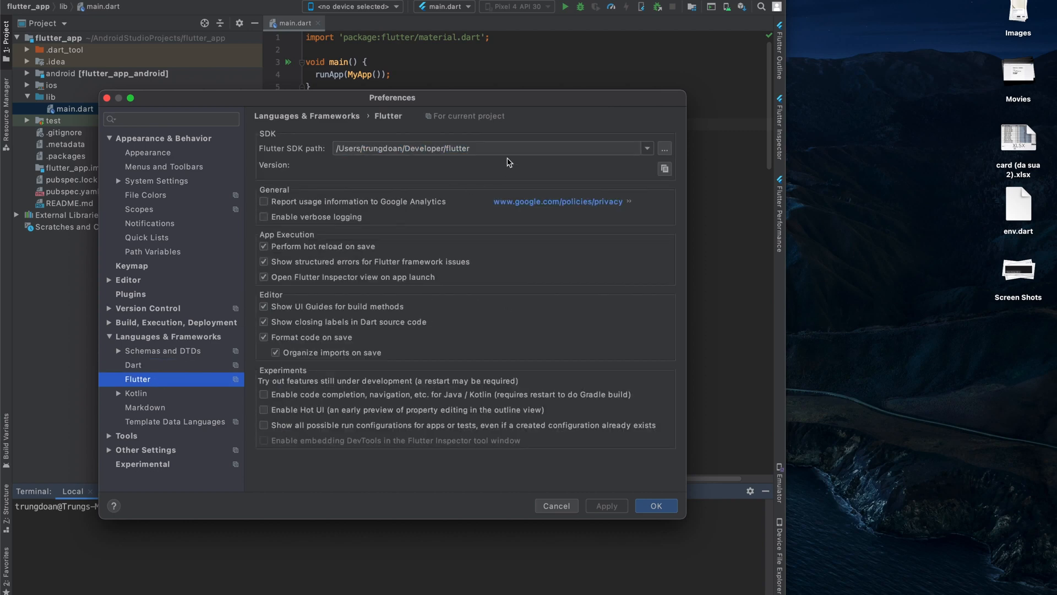
pyautogui.click(472, 147)
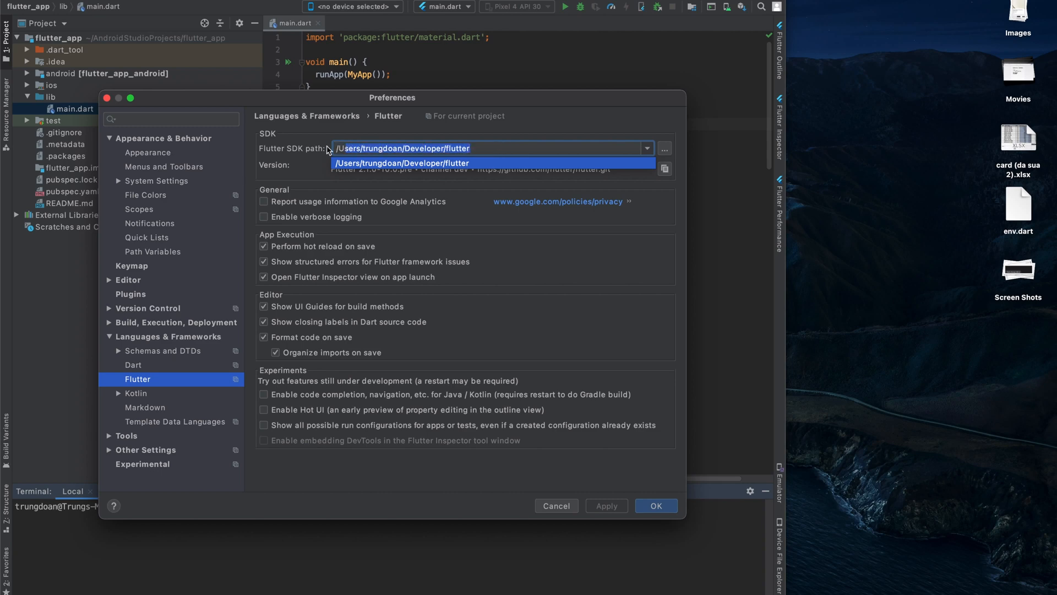
pyautogui.click(134, 364)
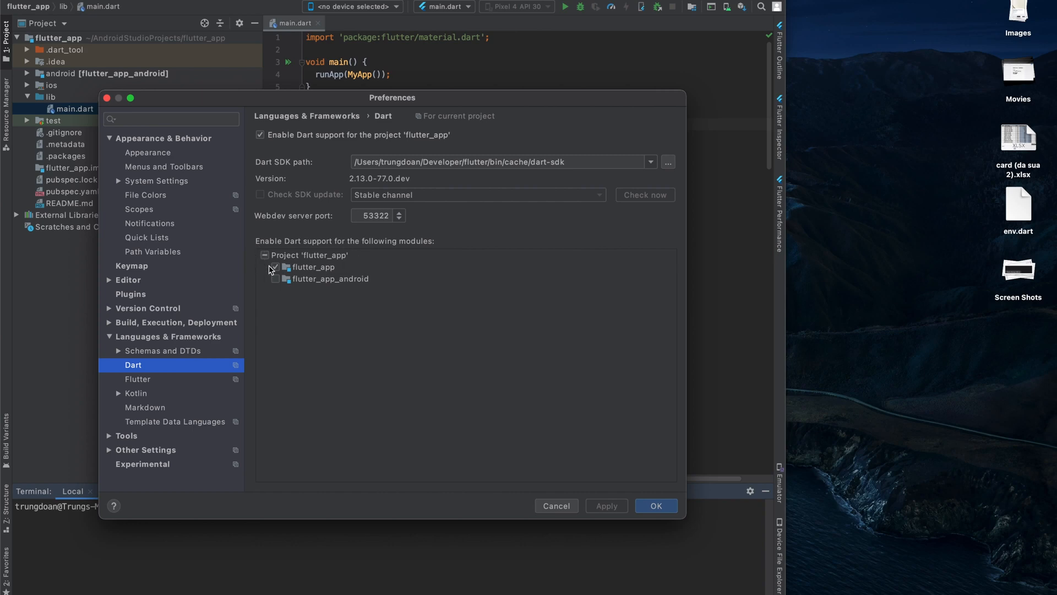
pyautogui.click(654, 505)
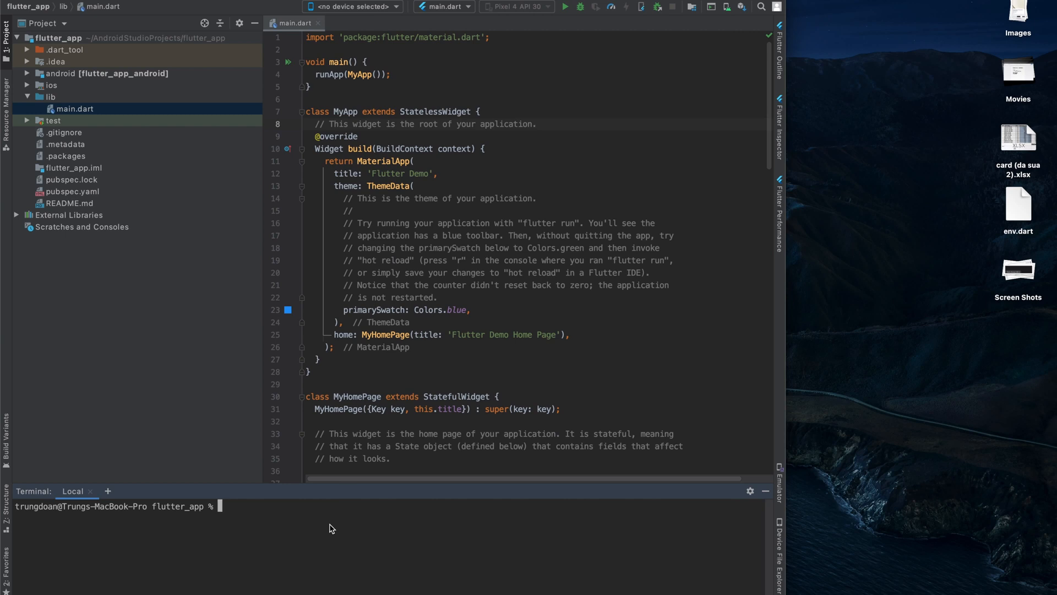
# - In the terminal run flutter channel stable, flutter upgrade to 2.0.1, and flutter doctor with no issues reported
pyautogui.write('flutter channel stable')
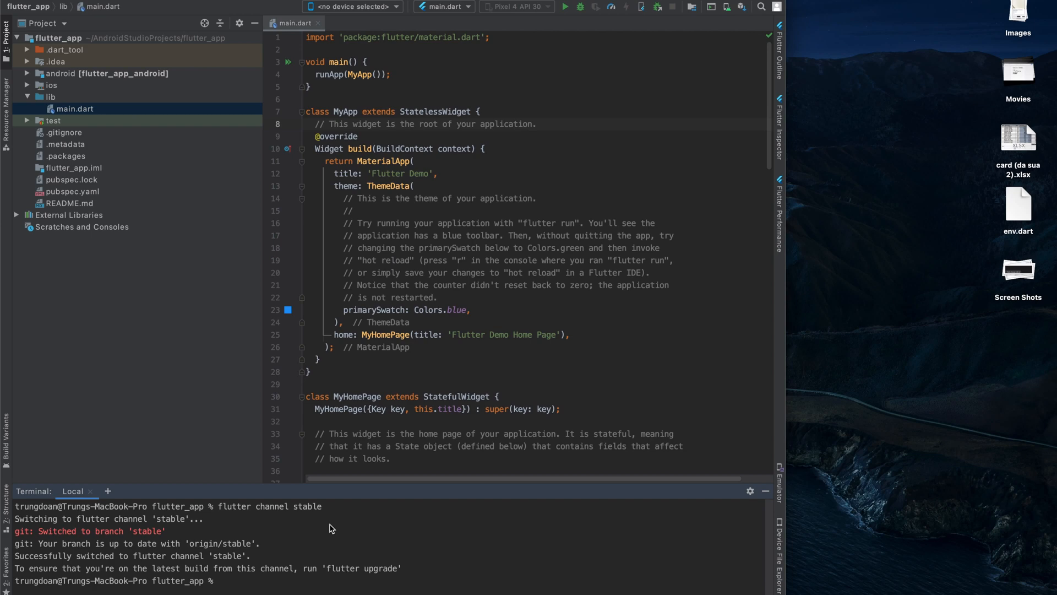
pyautogui.write('flutter upgrade')
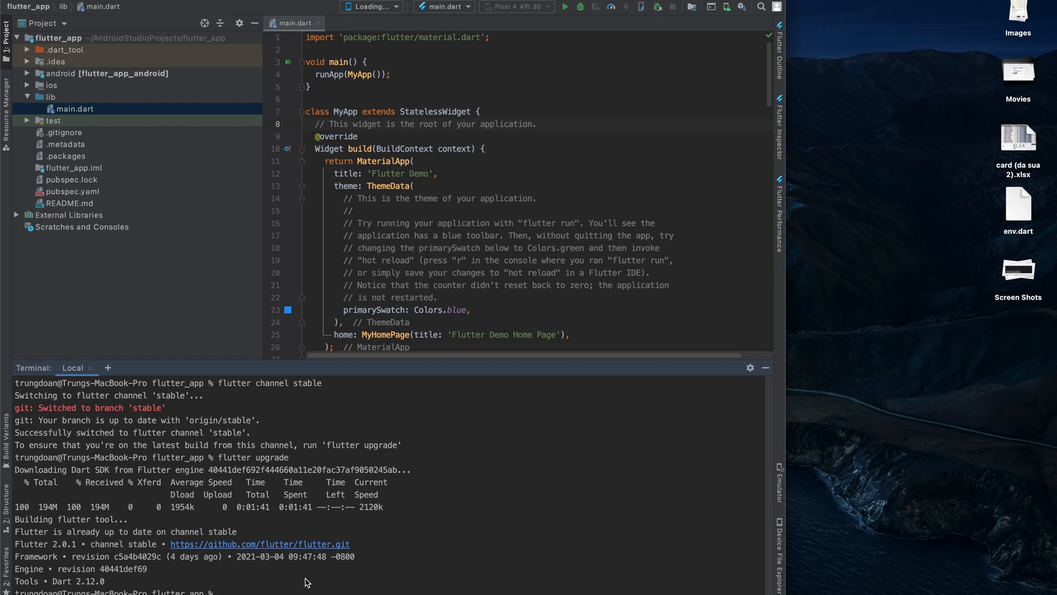
pyautogui.write('flutter doctor')
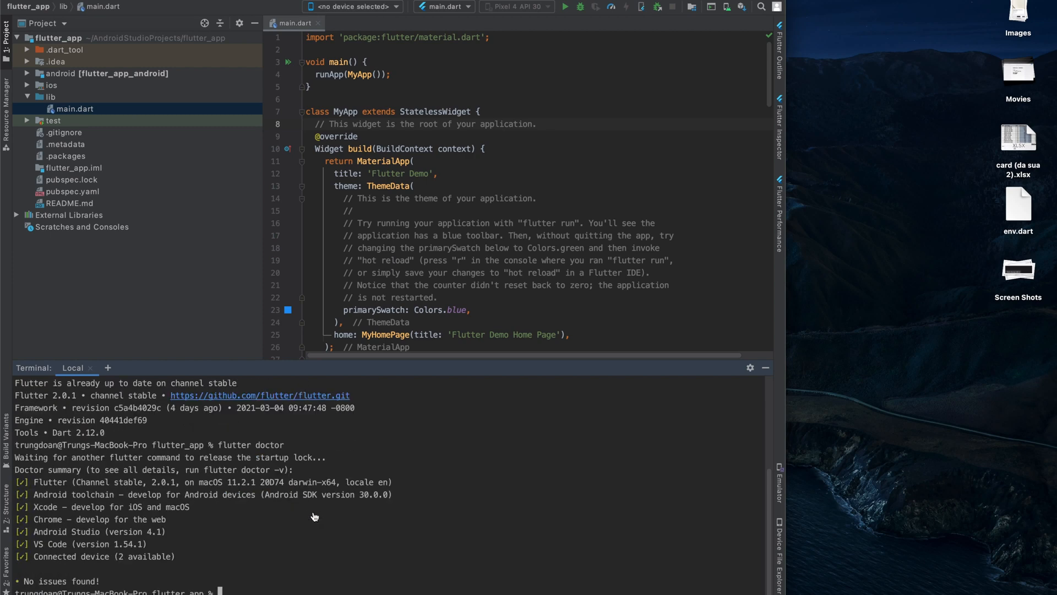
pyautogui.doubleClick(48, 481)
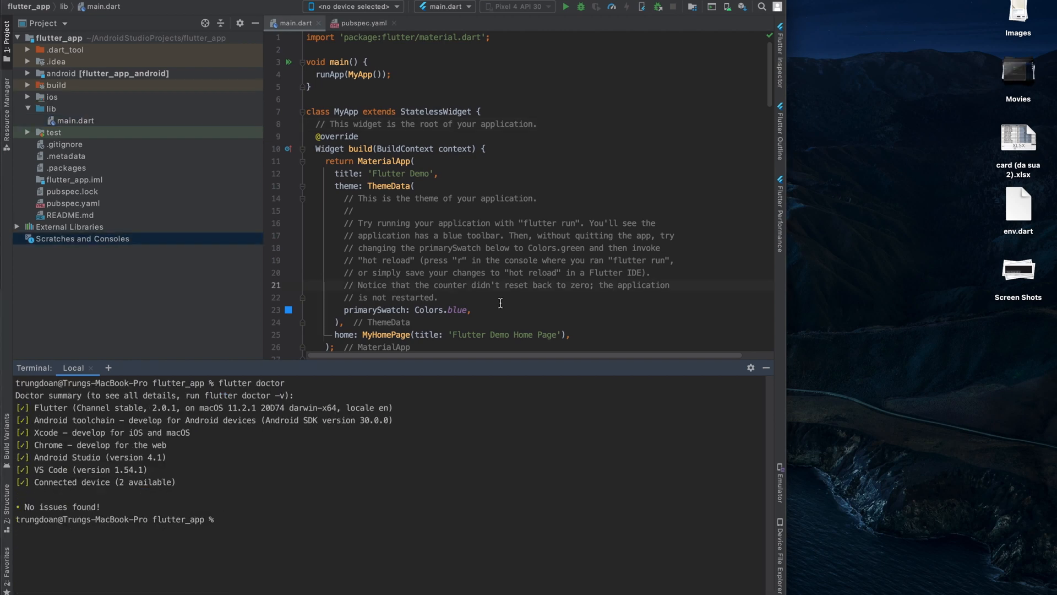
# - Boot the iOS Simulator, select iPhone 12 (mobile) as target and run main.dart on it
pyautogui.click(353, 7)
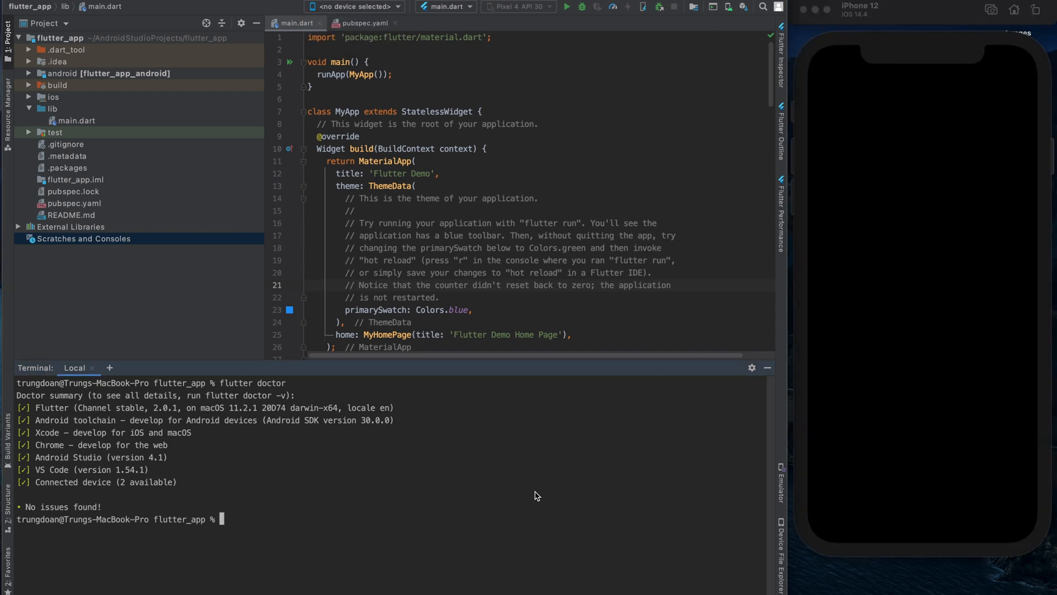
pyautogui.click(353, 6)
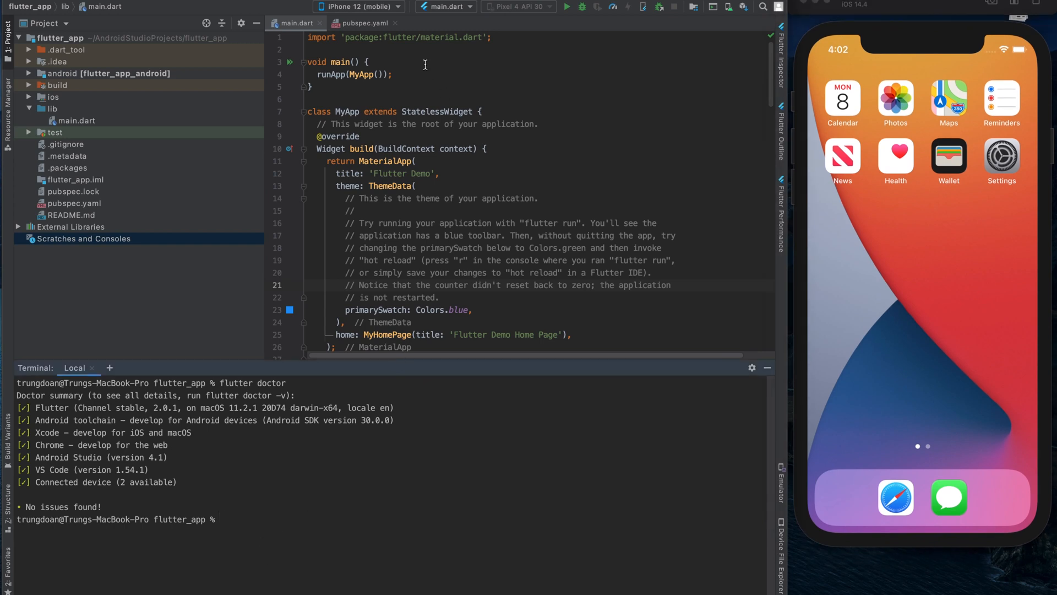
pyautogui.click(567, 7)
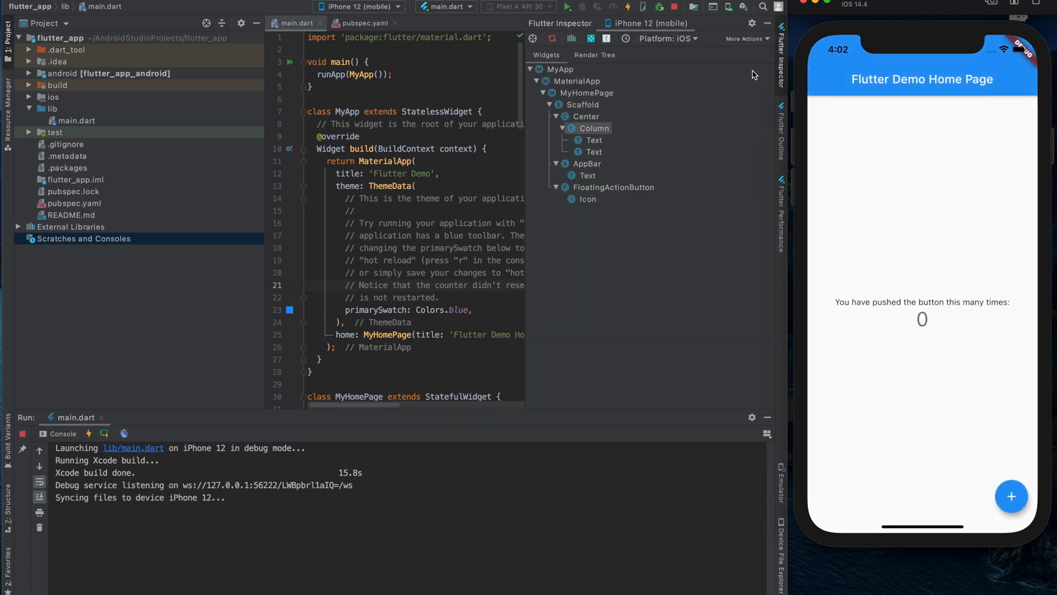
# - Jump from the Inspector's Text node to its source and replace 'pushed' with 'clicked' in the counter message
pyautogui.click(588, 115)
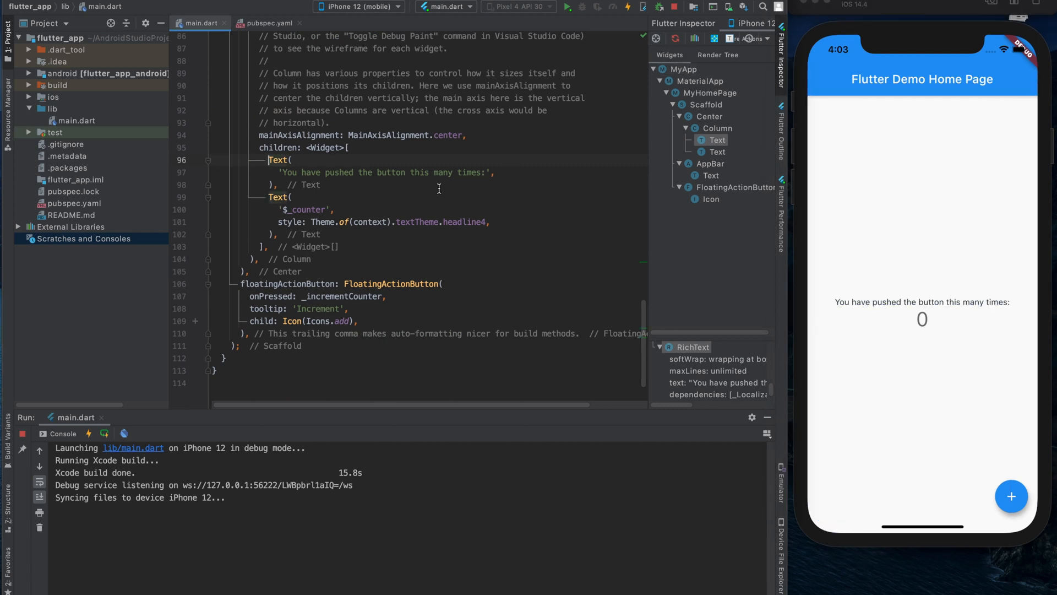
pyautogui.doubleClick(340, 172)
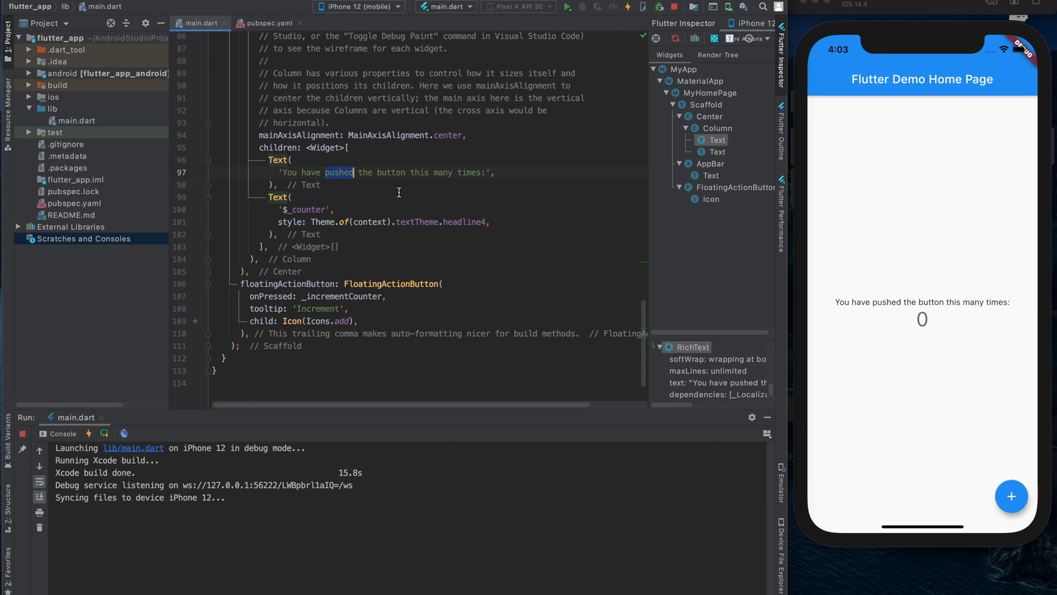
pyautogui.write('clicked')
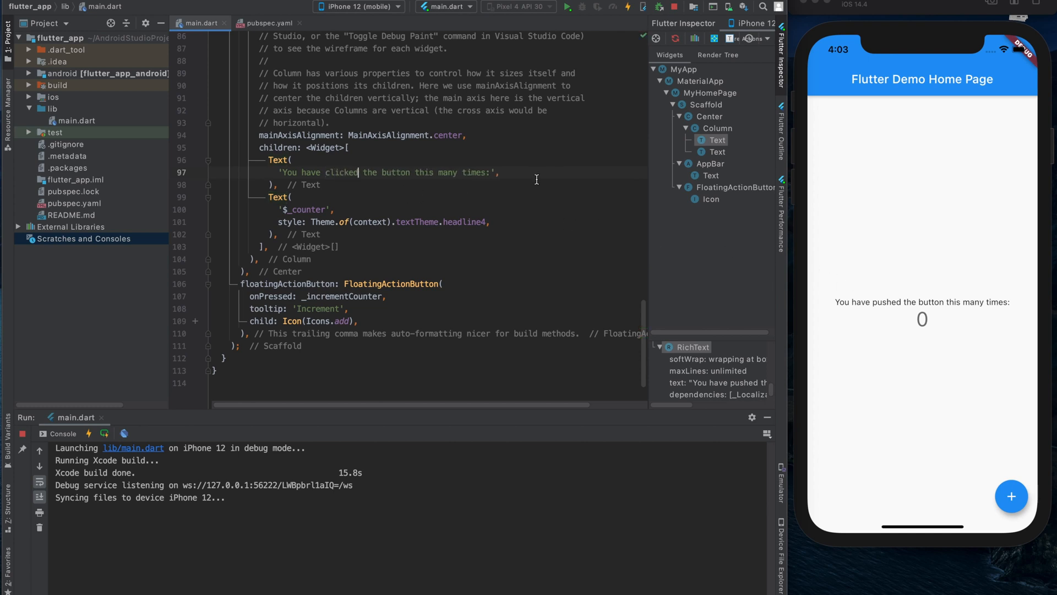
pyautogui.moveTo(865, 310)
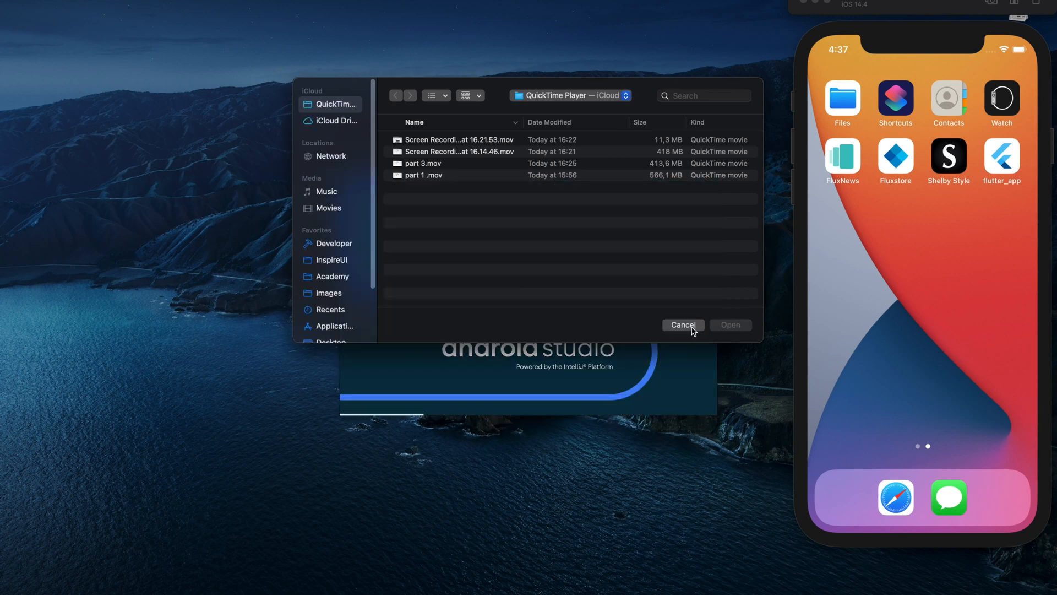
# - Cancel the file picker and open Developer/FluxStore-Release-2.0.0 as an existing project
pyautogui.click(683, 324)
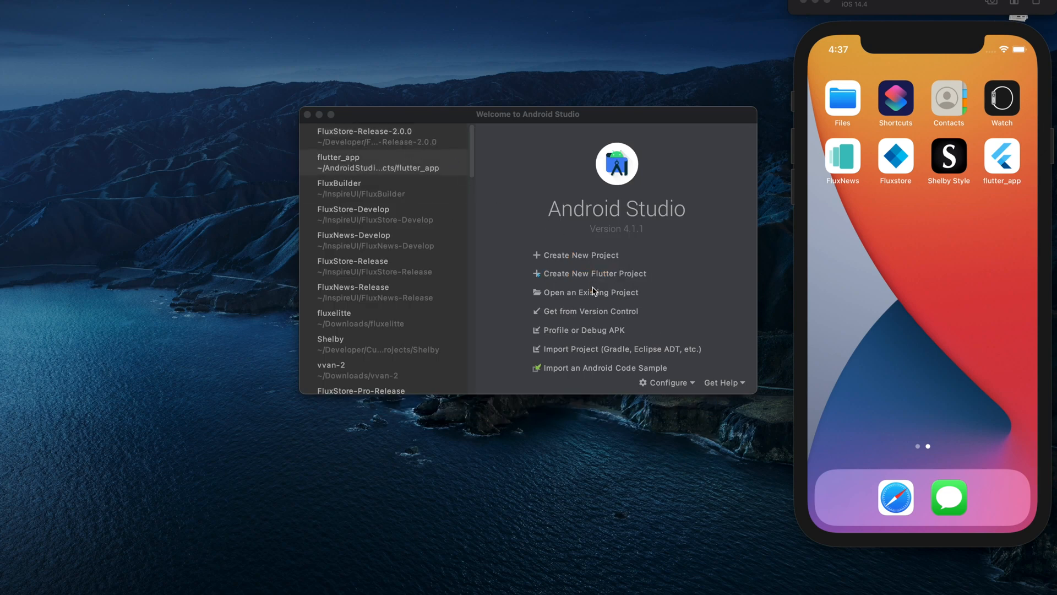
pyautogui.moveTo(590, 291)
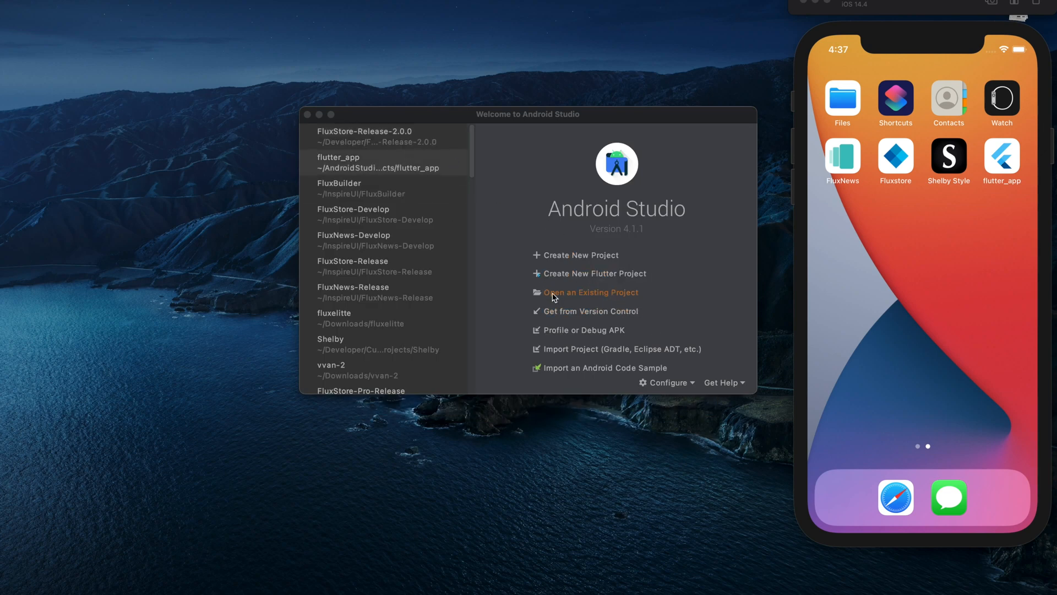
pyautogui.click(591, 291)
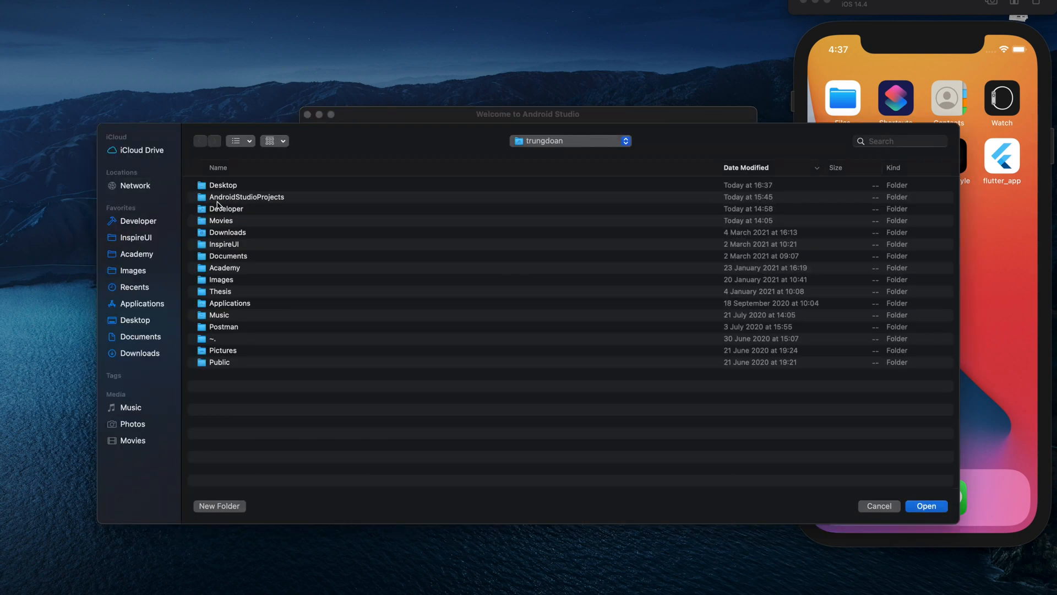
pyautogui.moveTo(142, 221)
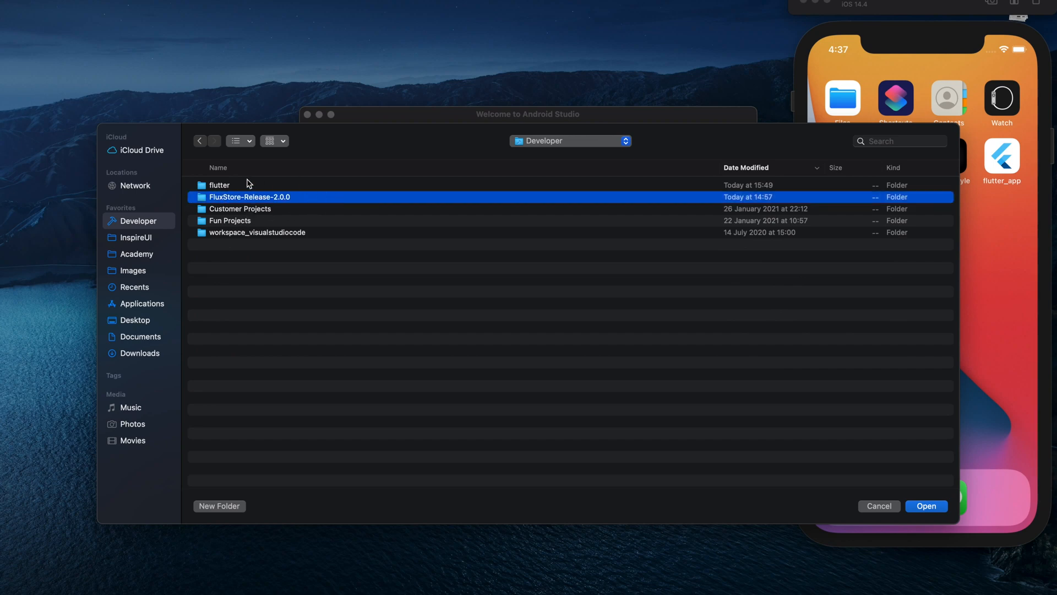
pyautogui.click(926, 505)
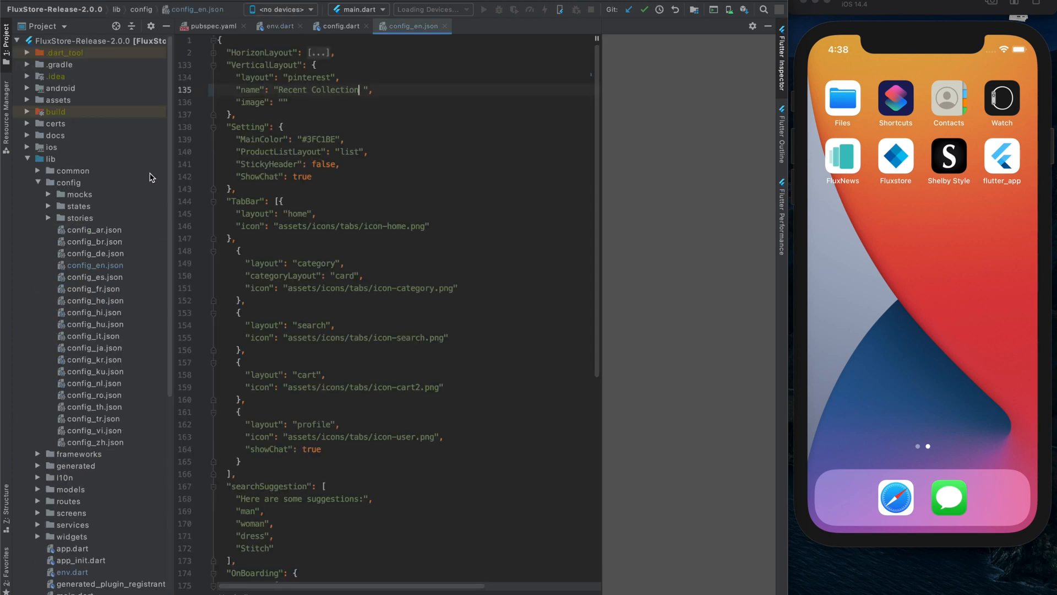
pyautogui.click(14, 7)
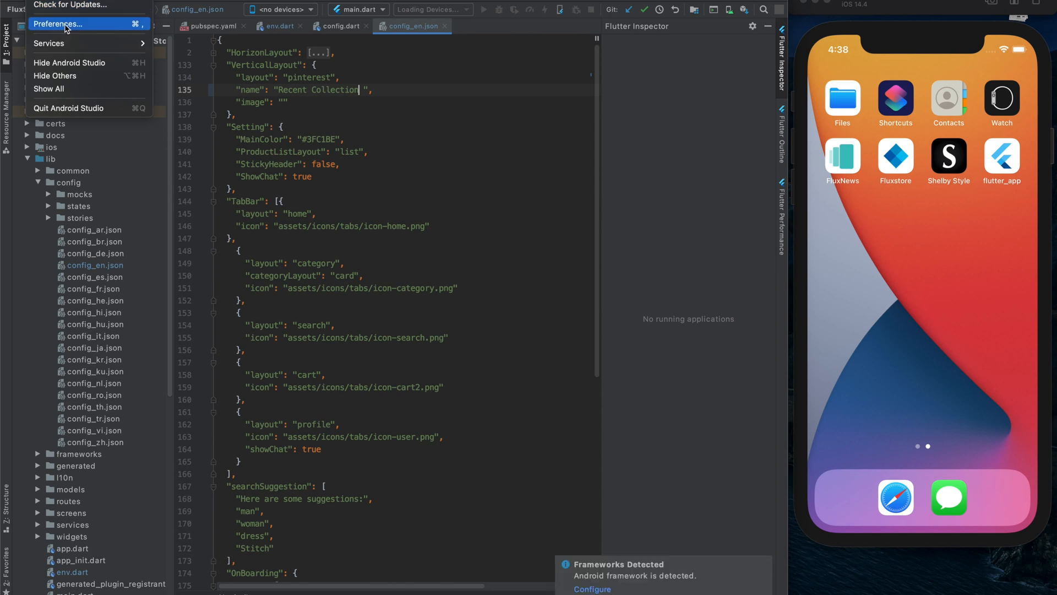
# - In Preferences confirm the Dart and Flutter plugins and the Flutter SDK path, then accept with OK
pyautogui.click(58, 25)
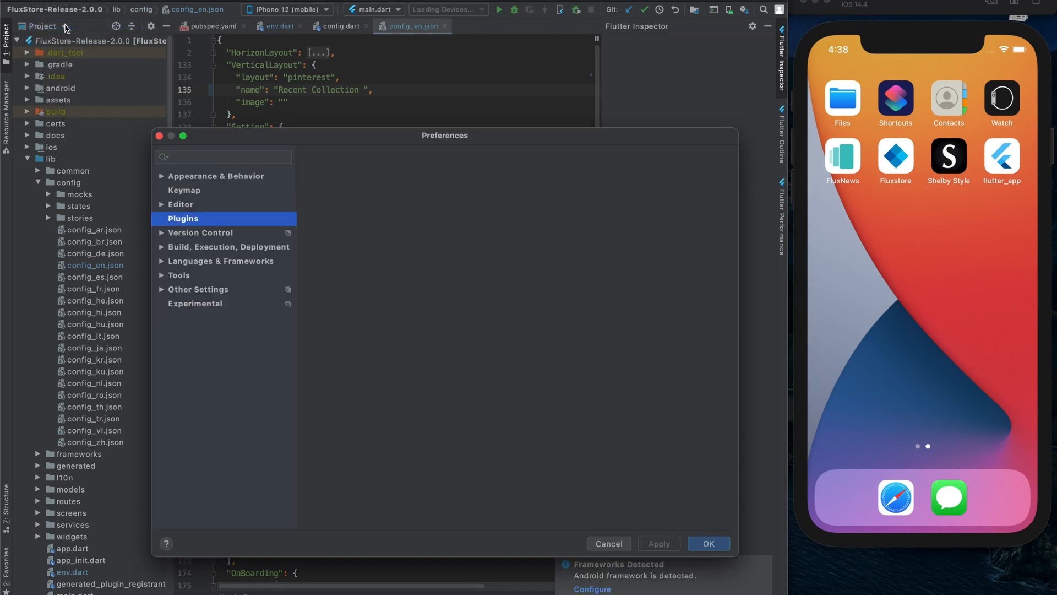
pyautogui.click(183, 218)
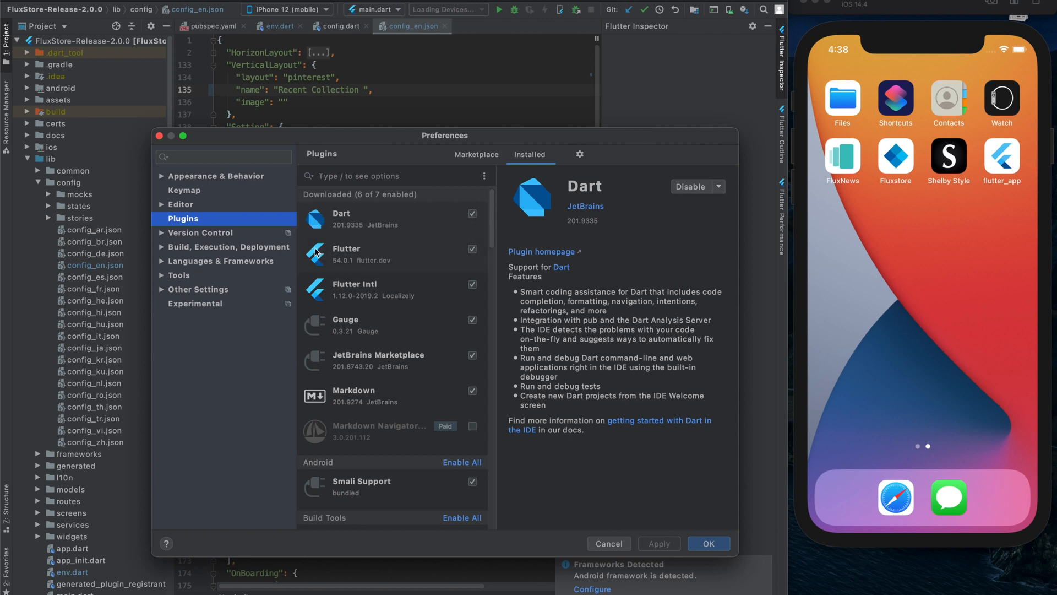
pyautogui.moveTo(430, 311)
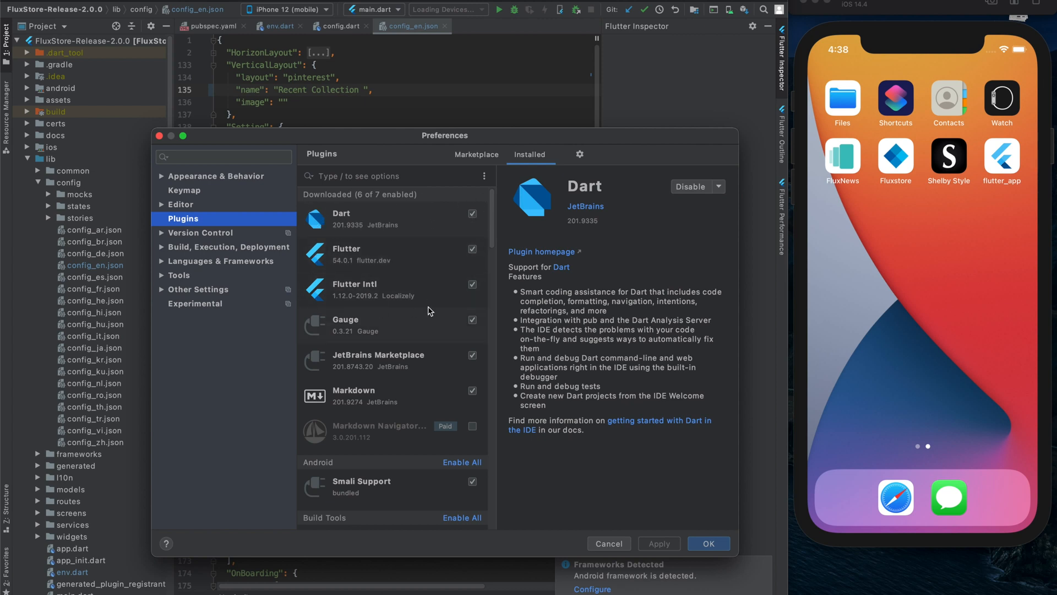
pyautogui.moveTo(455, 281)
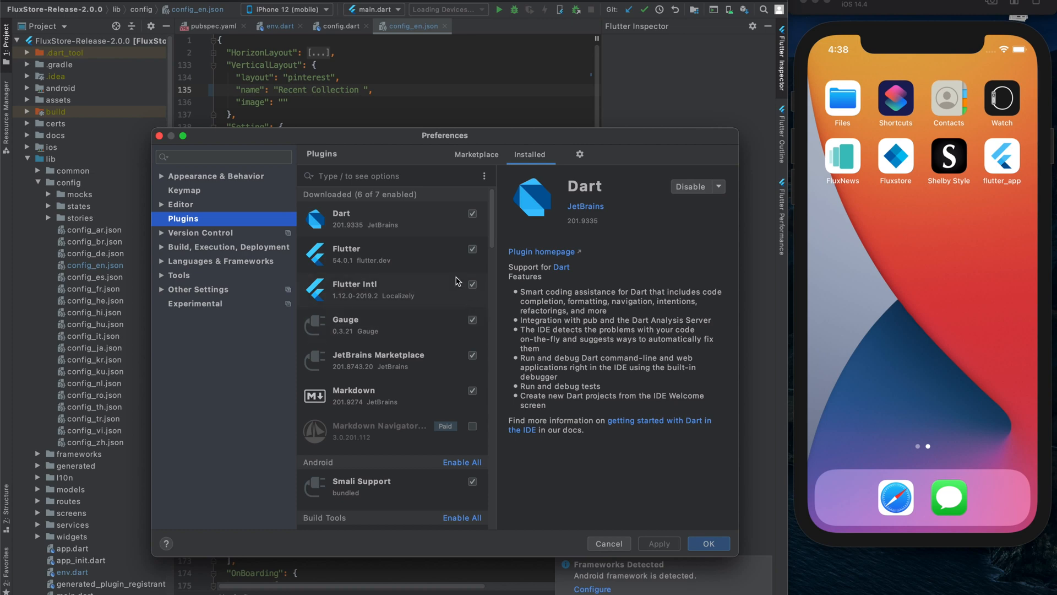
pyautogui.moveTo(164, 268)
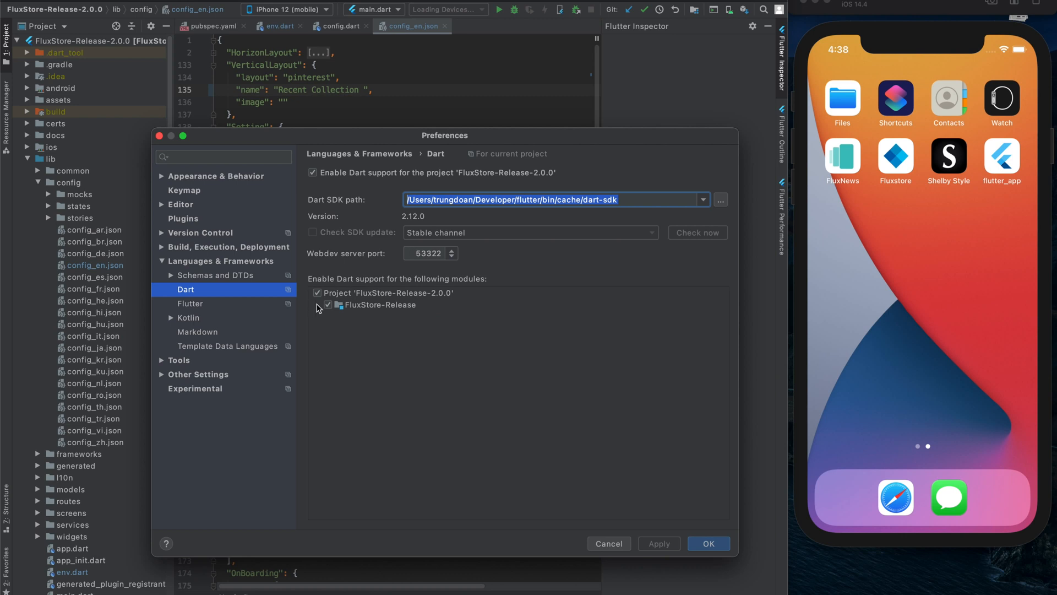
pyautogui.click(189, 304)
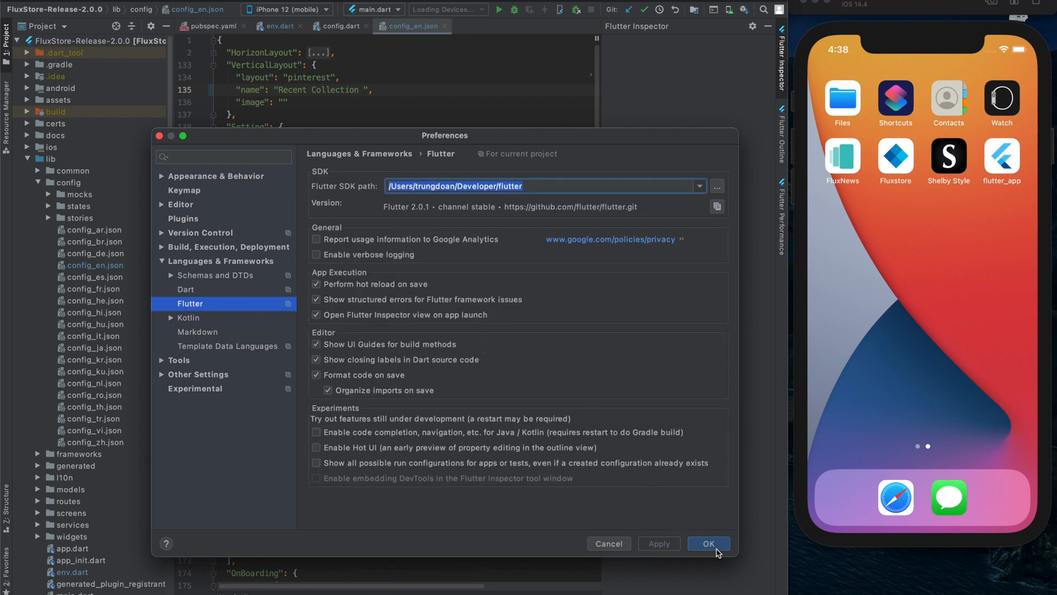
pyautogui.click(708, 543)
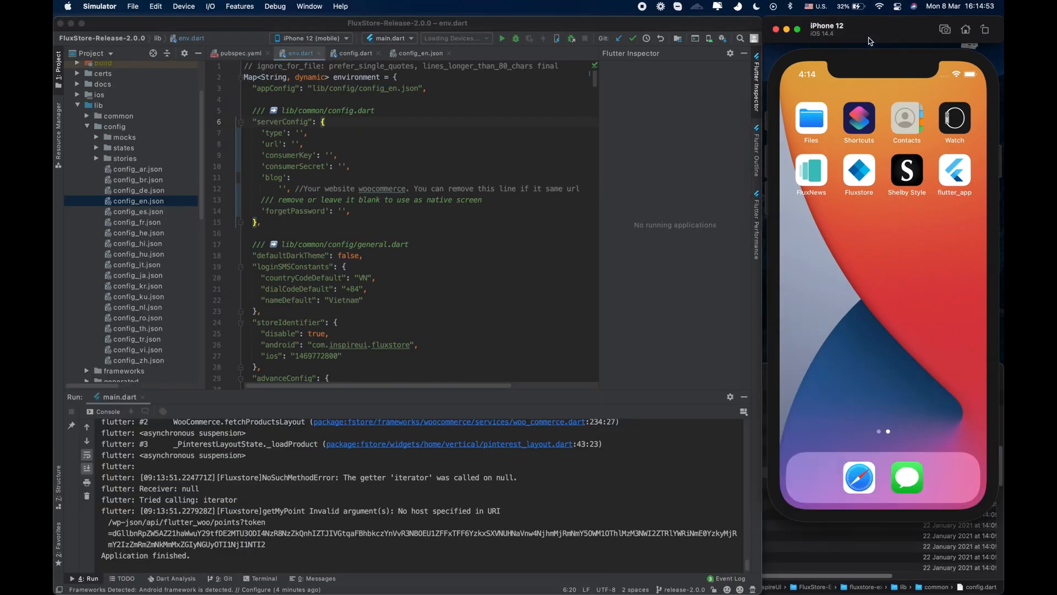
pyautogui.moveTo(772, 375)
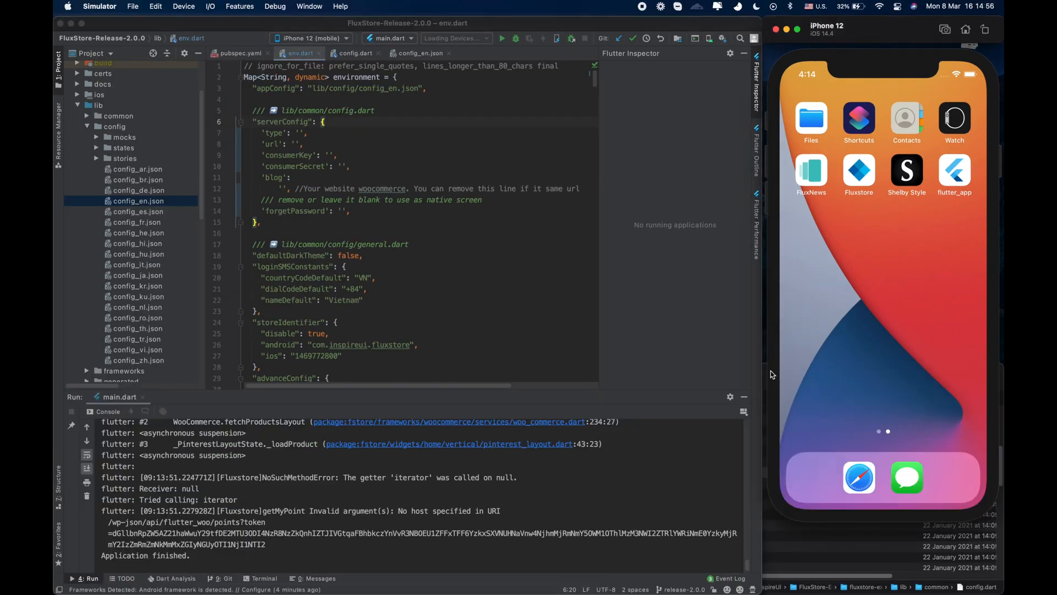
pyautogui.moveTo(377, 247)
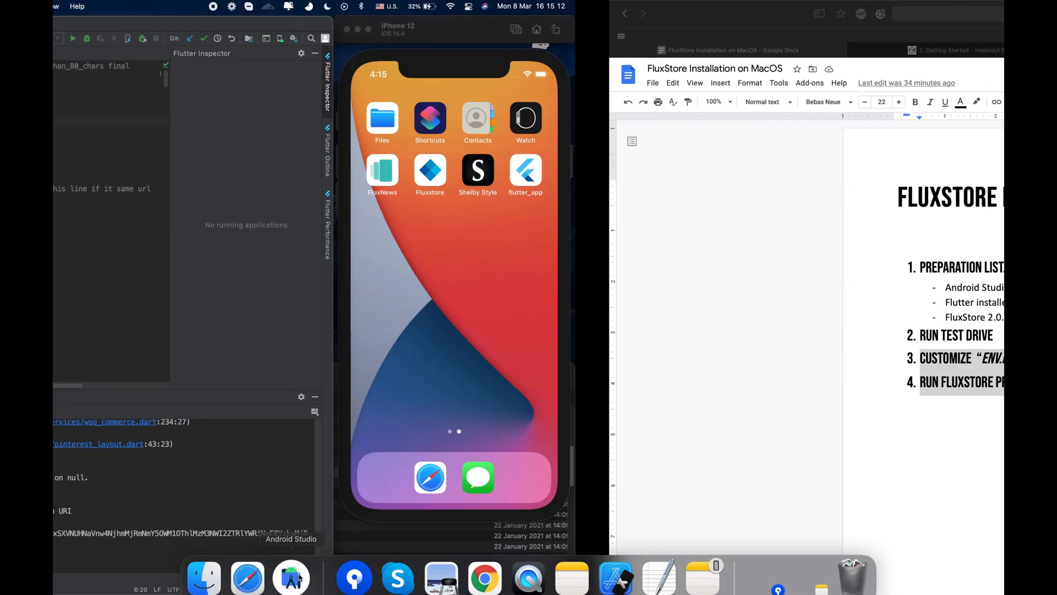
pyautogui.click(291, 575)
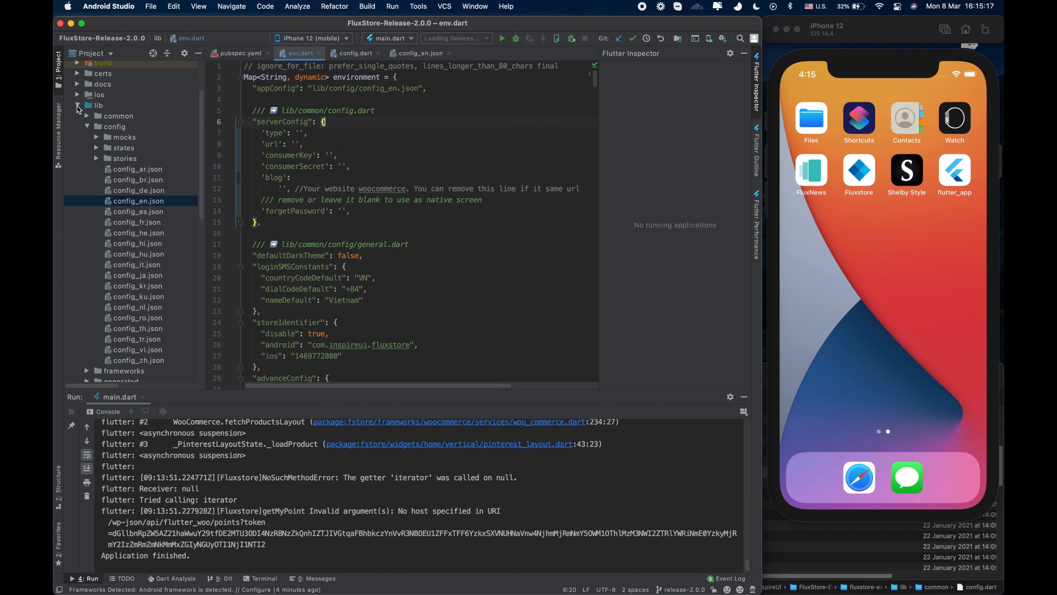
# - Select env.dart in the project files and browse into lib/common/config to reach config.dart with the WooCommerce serverConfig values
pyautogui.click(88, 125)
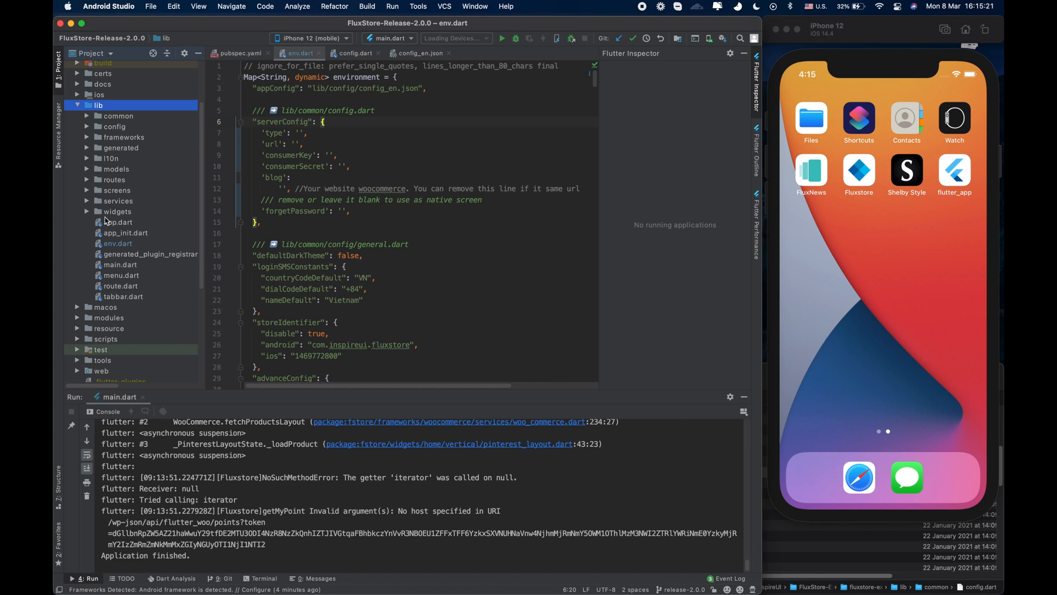
pyautogui.click(118, 244)
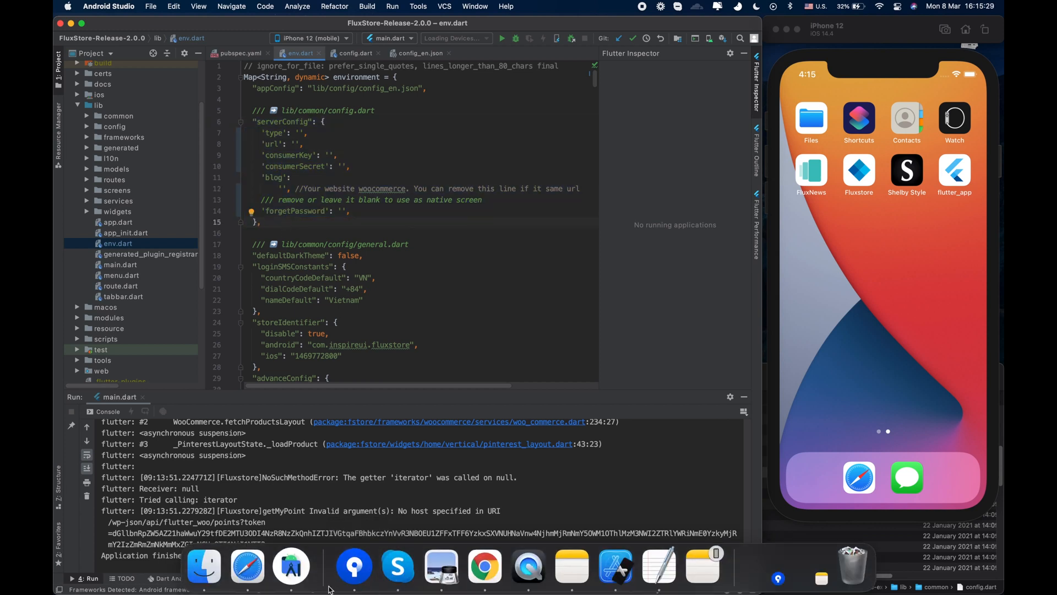
pyautogui.moveTo(658, 565)
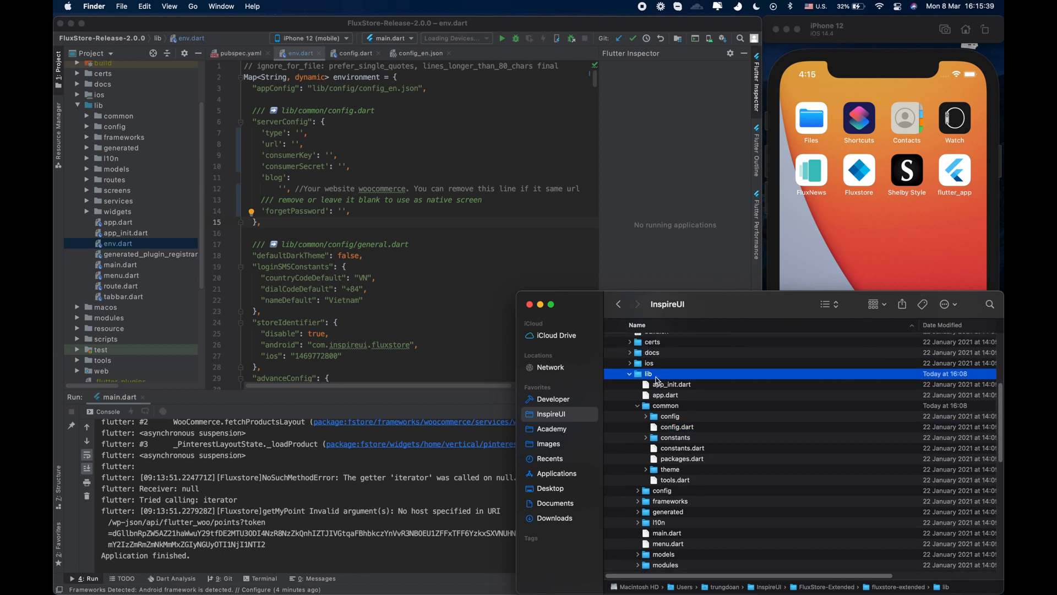
pyautogui.click(666, 405)
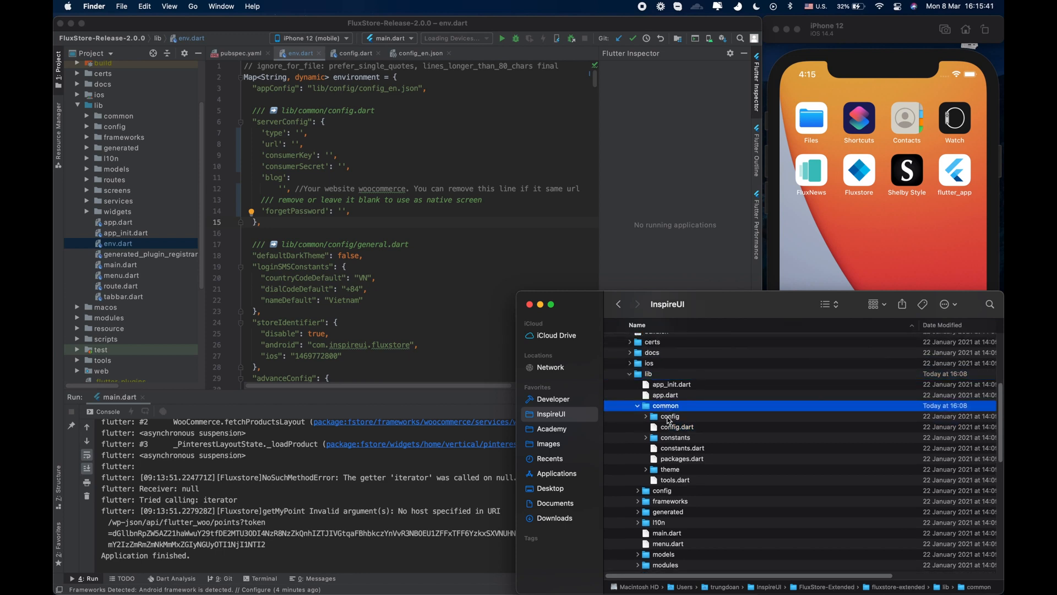
pyautogui.doubleClick(676, 426)
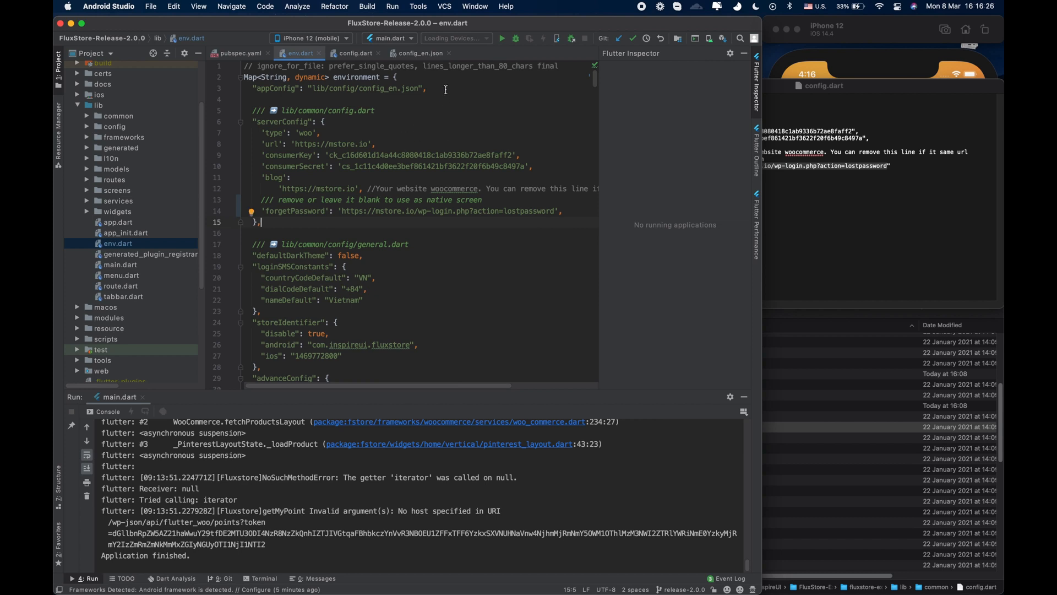
# - Locate config_en.json under lib > config, browse its layout sections, then return to env.dart
pyautogui.tripleClick(337, 88)
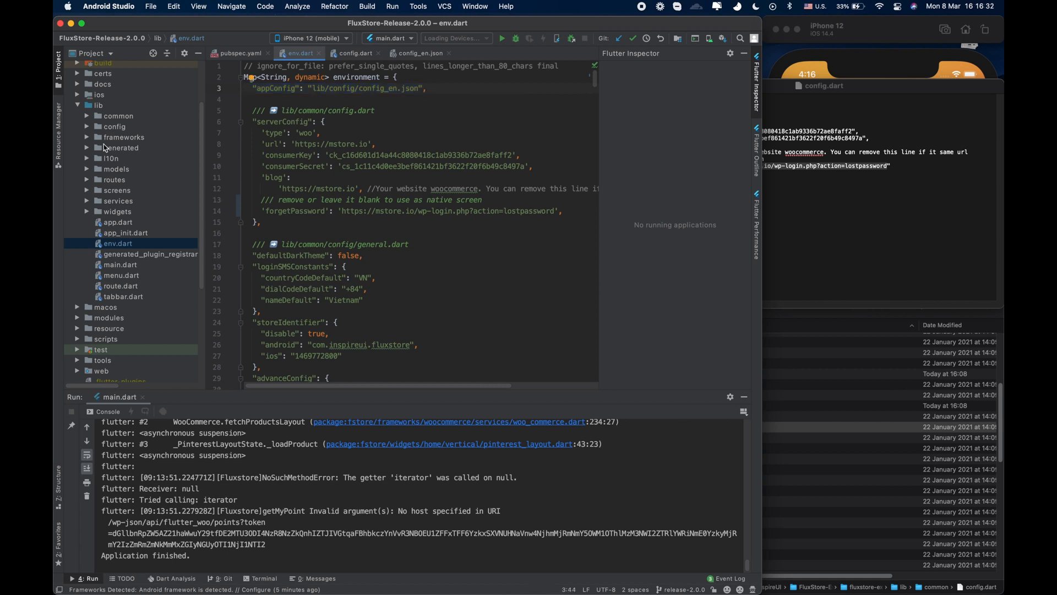
pyautogui.click(115, 126)
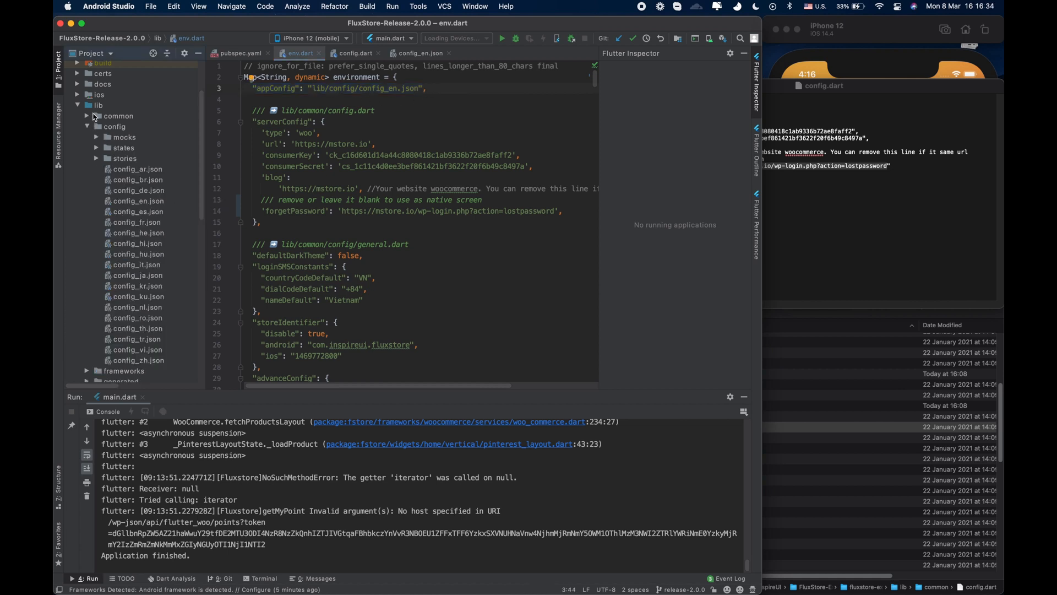
pyautogui.click(114, 125)
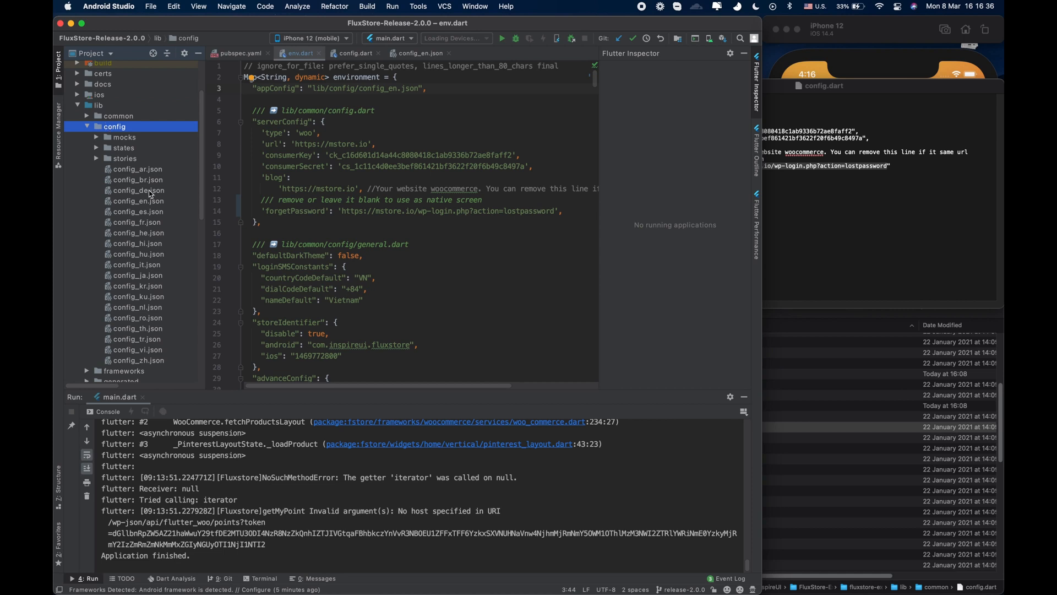
pyautogui.moveTo(185, 197)
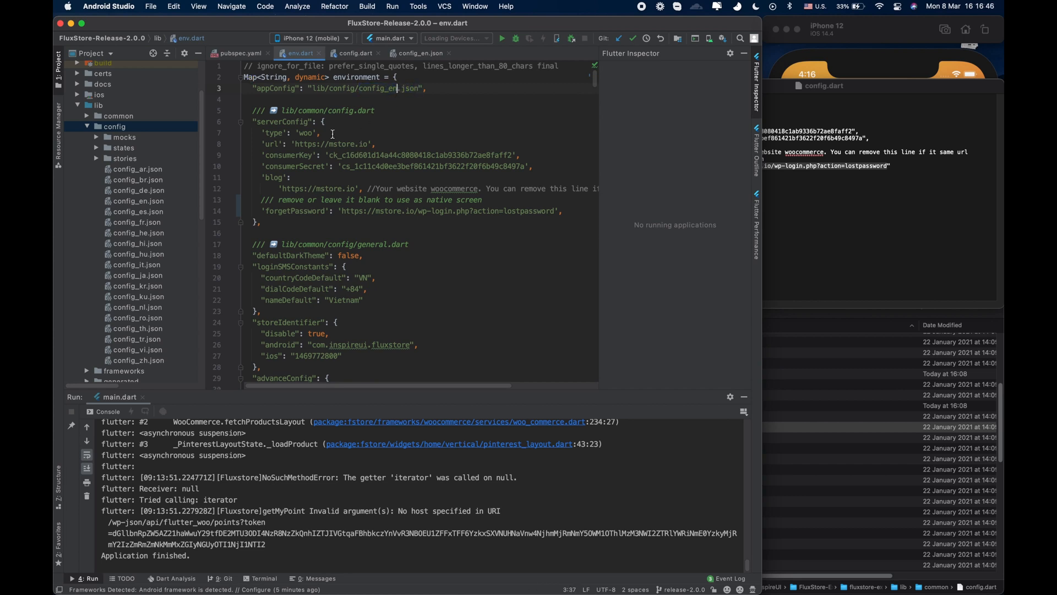
pyautogui.click(419, 53)
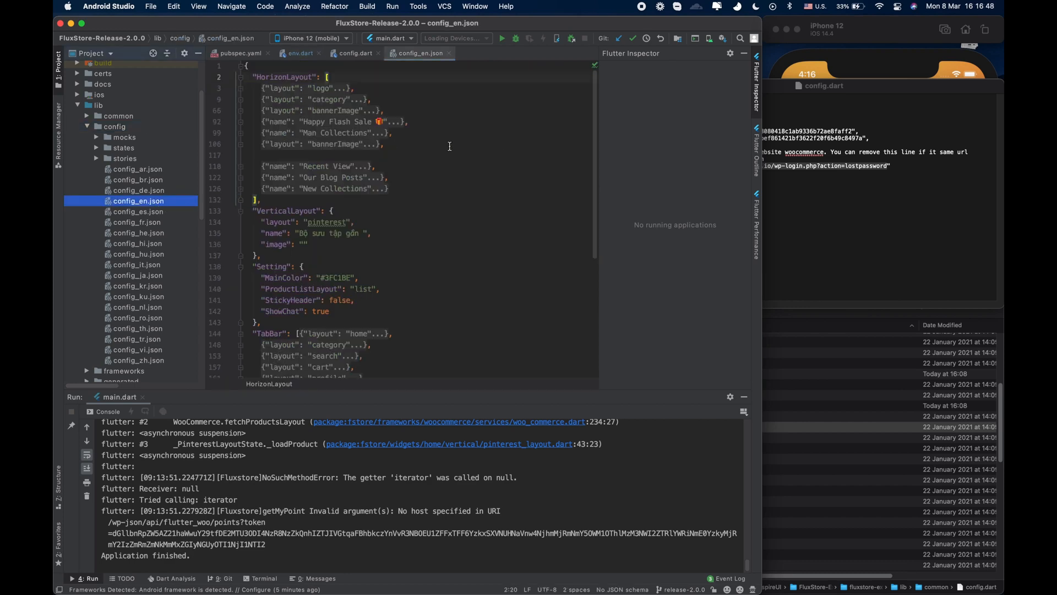
pyautogui.scroll(-3)
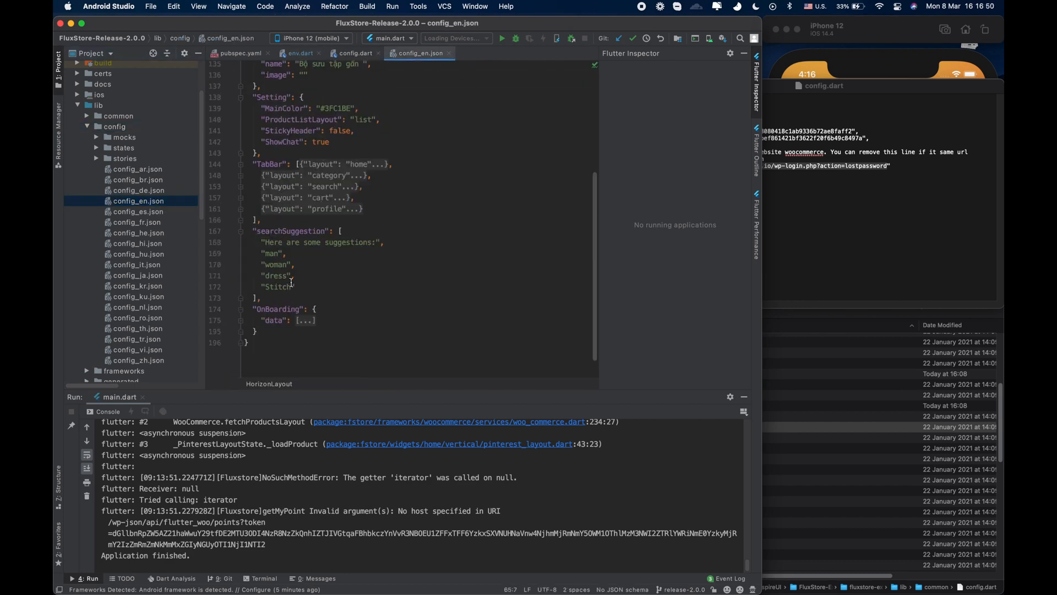
pyautogui.click(298, 53)
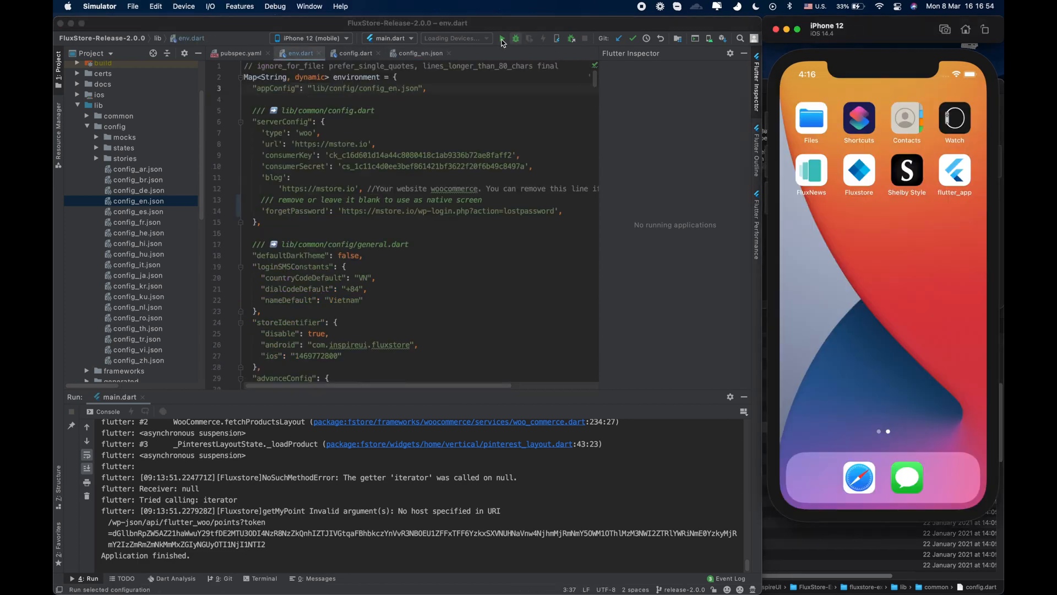
# - Launch FluxStore on the iPhone 12 simulator and scroll its home screen of products and collections
pyautogui.click(502, 38)
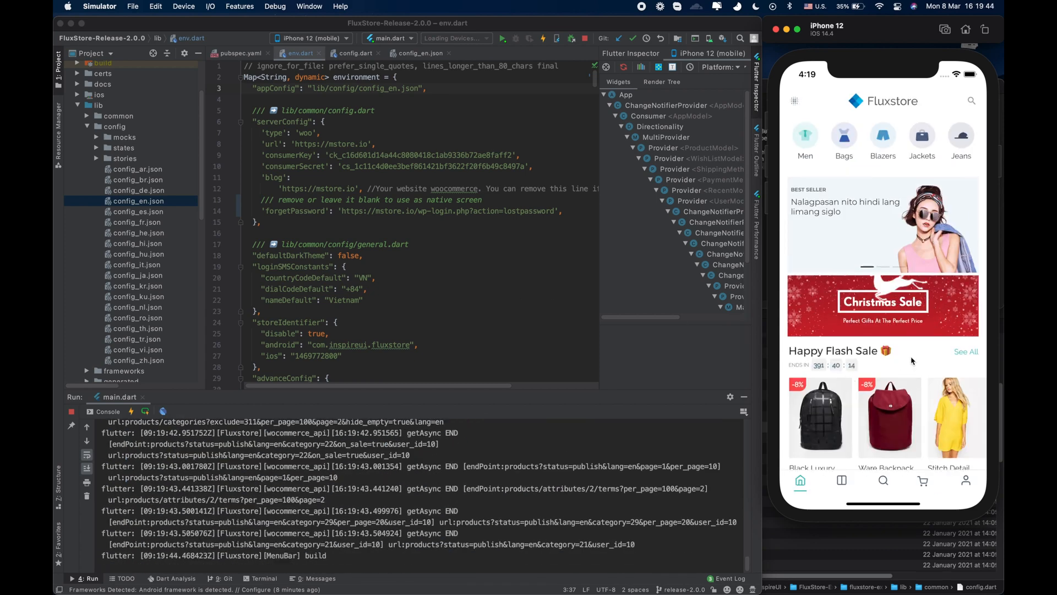
pyautogui.scroll(-3)
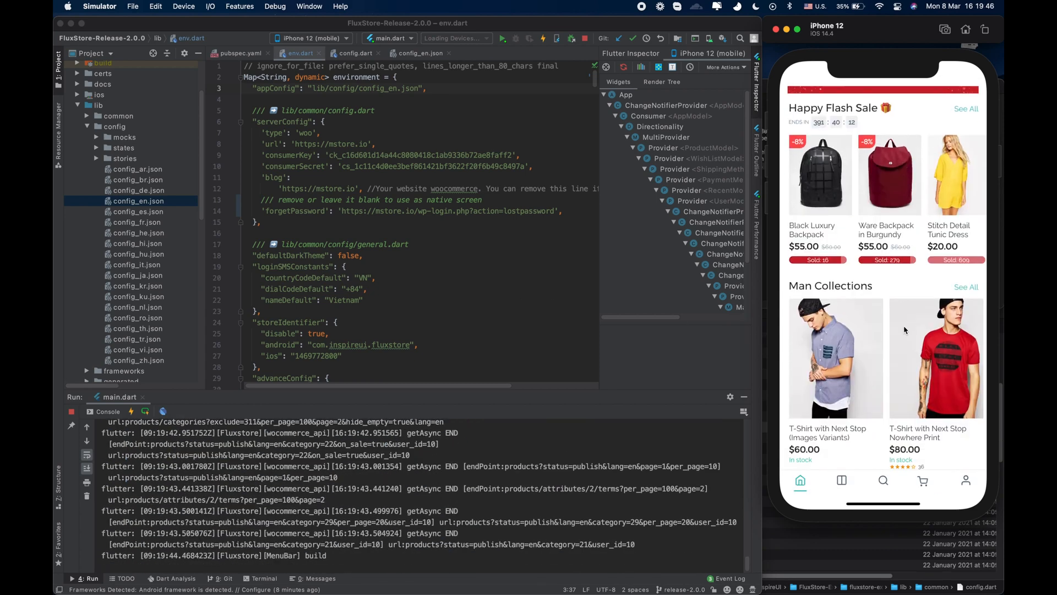
pyautogui.scroll(-3)
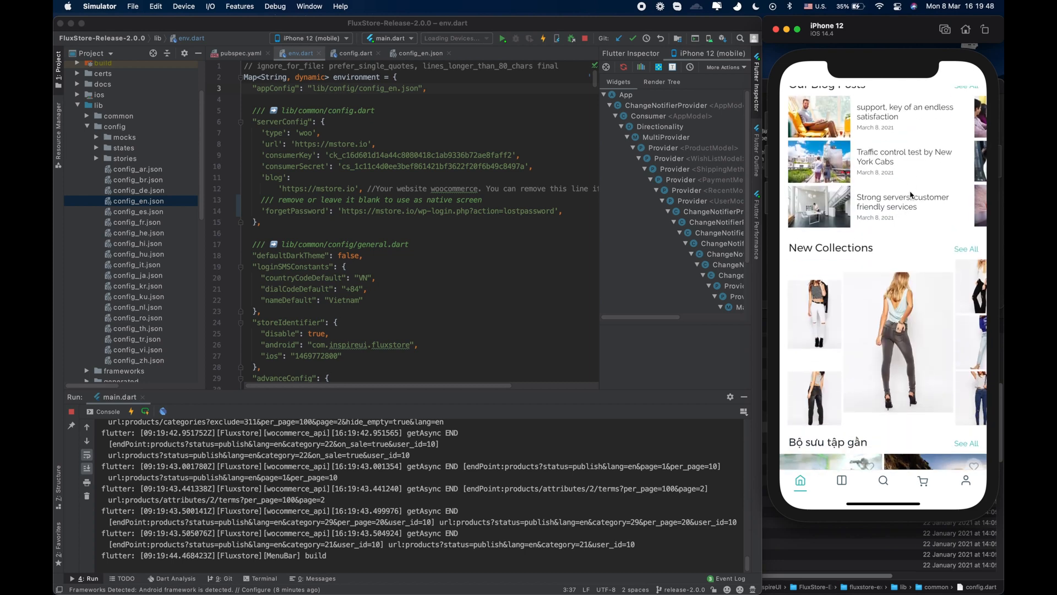
pyautogui.scroll(-3)
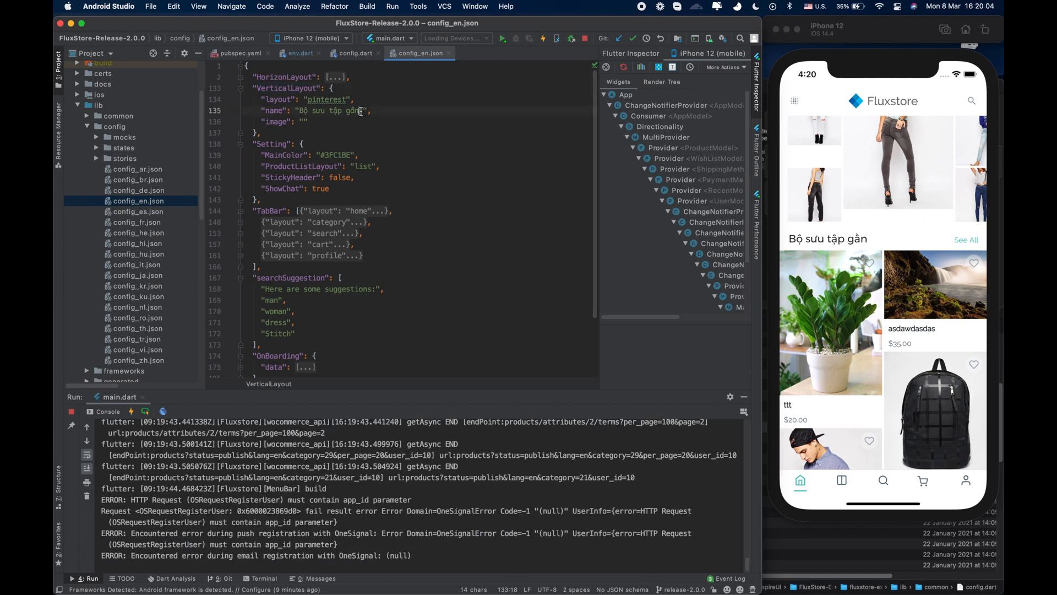
# - Replace the Vietnamese VerticalLayout name with 'Recent Collection' and check the title in the simulator
pyautogui.doubleClick(326, 110)
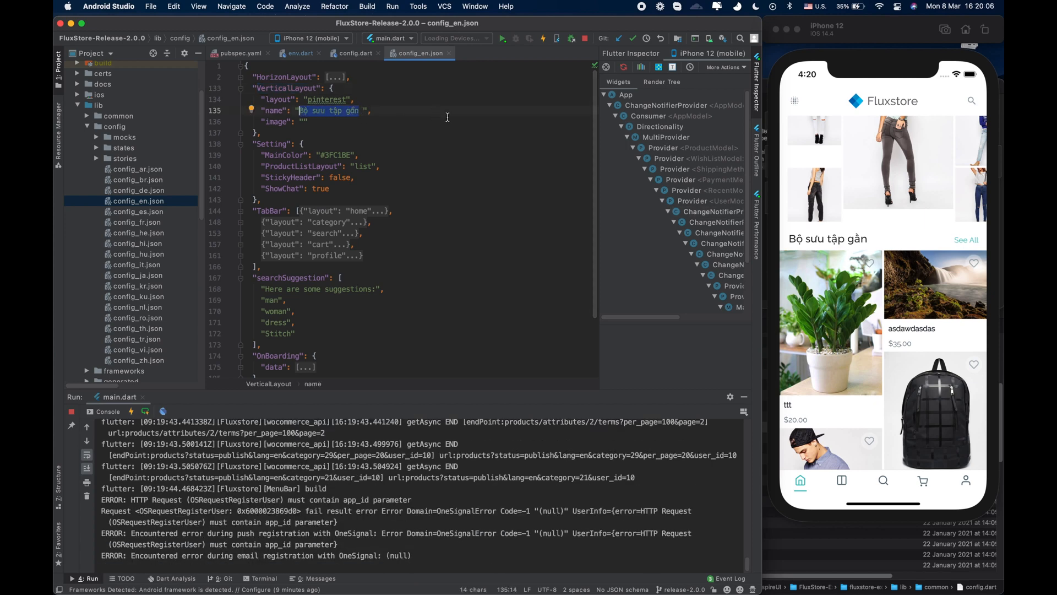
pyautogui.write('Recent Collec')
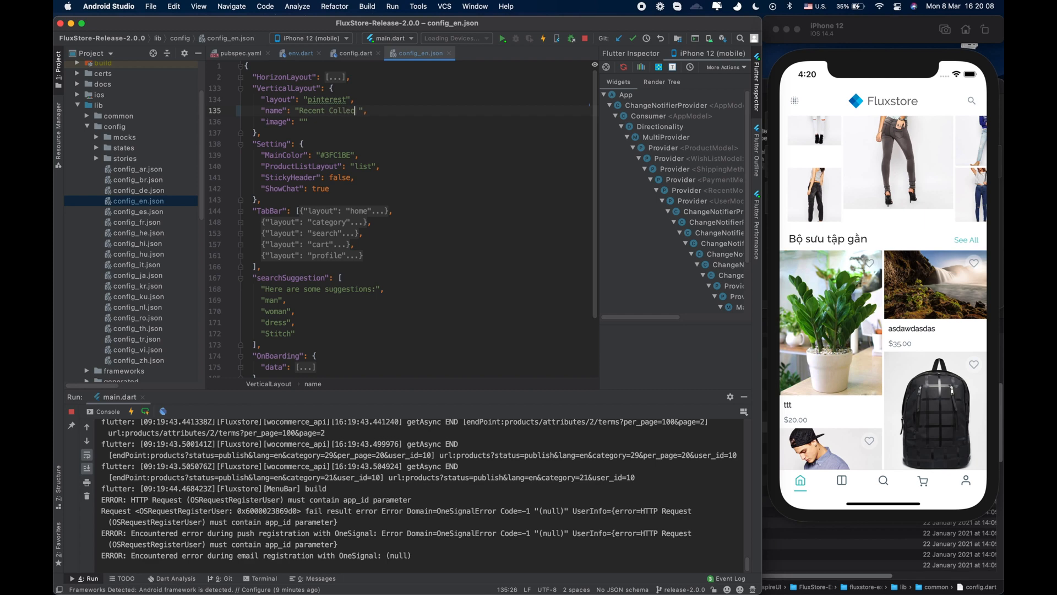
pyautogui.write('tion')
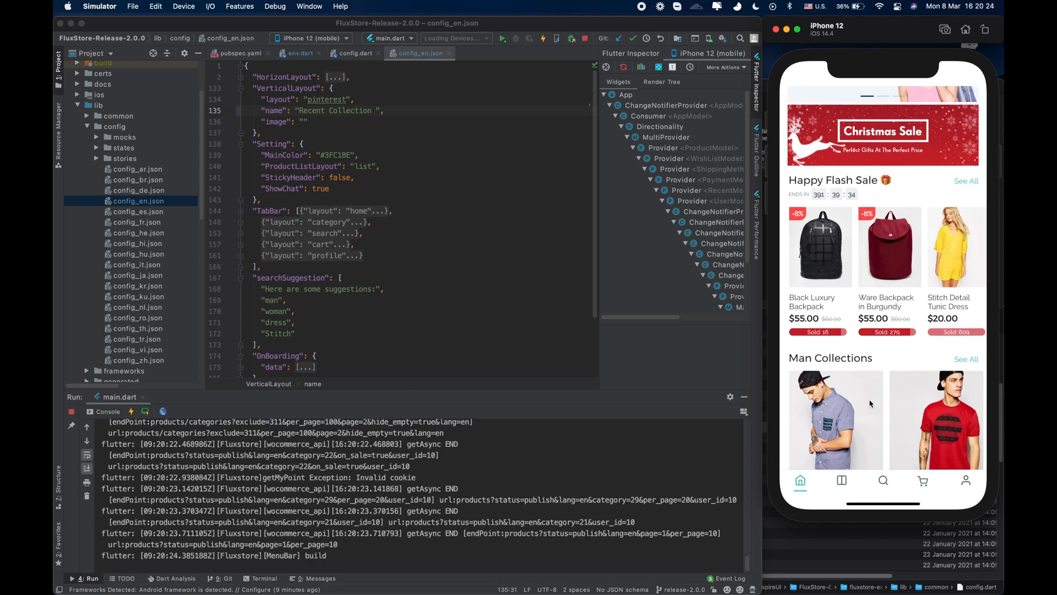
pyautogui.scroll(-3)
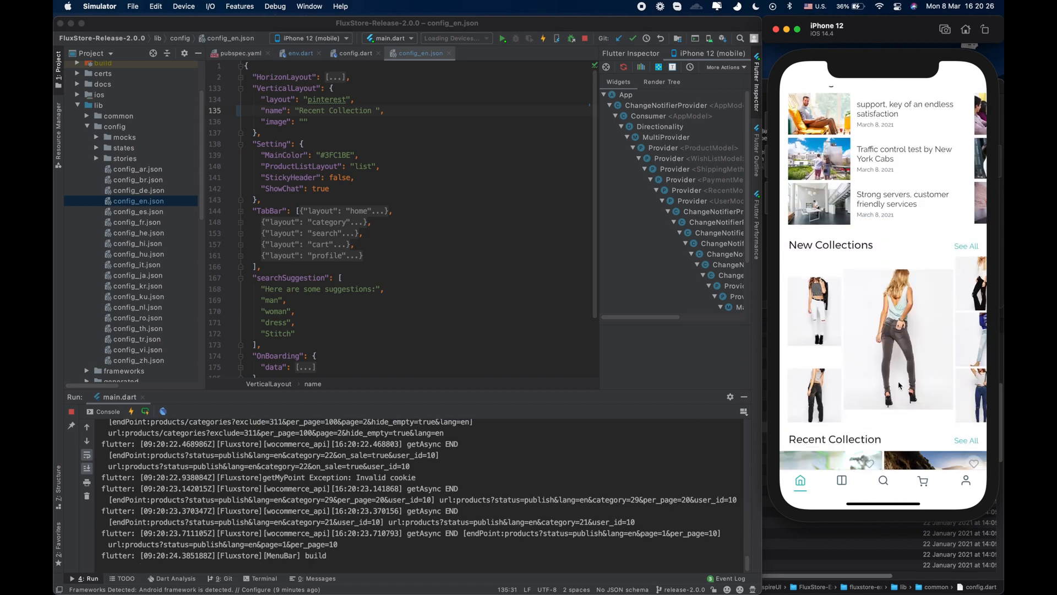
pyautogui.scroll(-3)
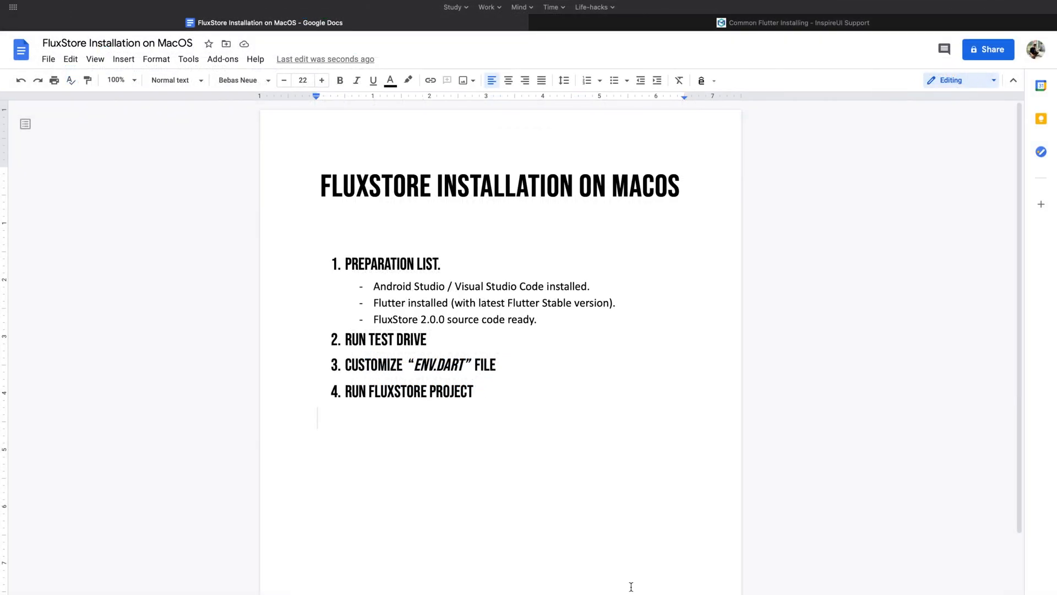
# - Add outline item 5 'COMMON PROBLEM?' and switch to the Common Flutter Installing article
pyautogui.press('enter')
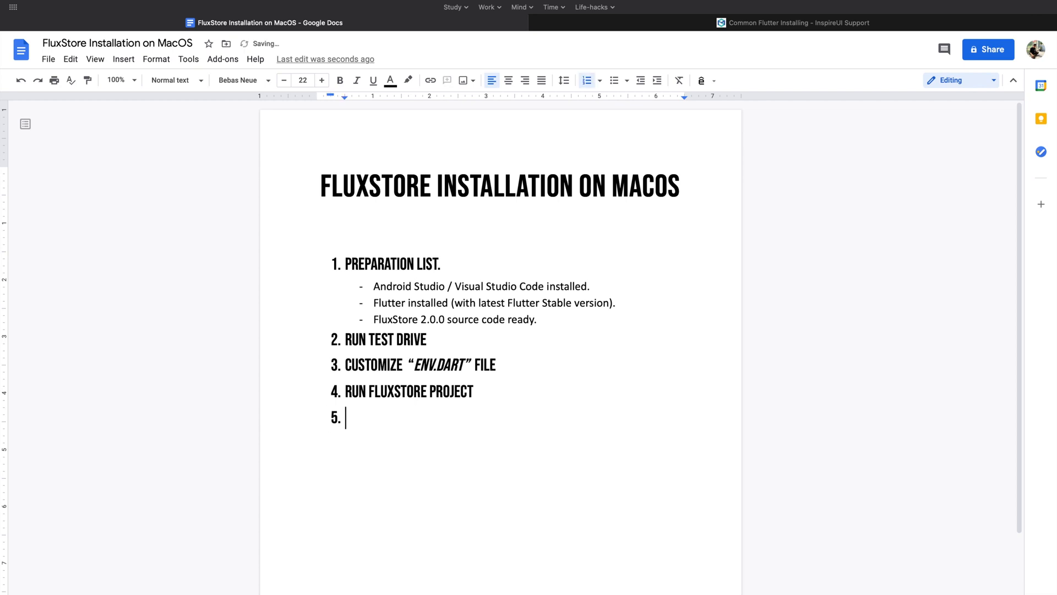
pyautogui.write('COM')
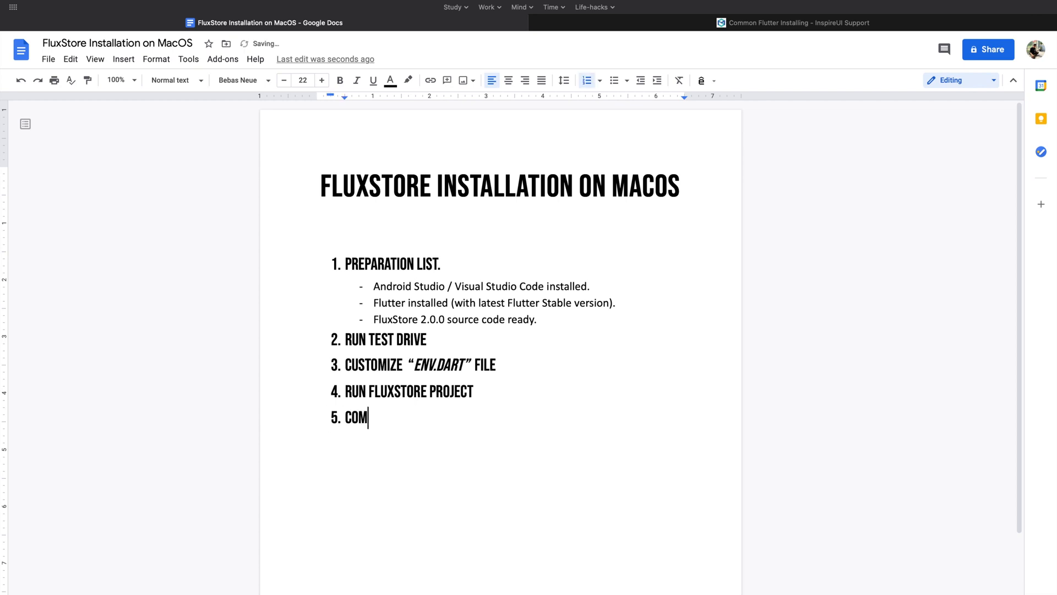
pyautogui.write('MON PROBLEM?')
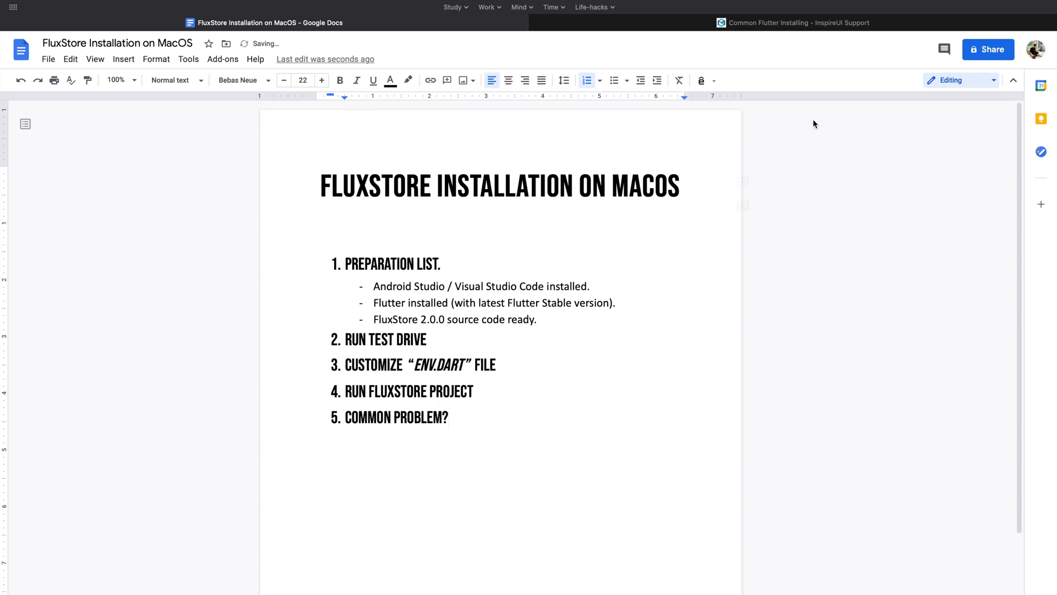
pyautogui.click(794, 22)
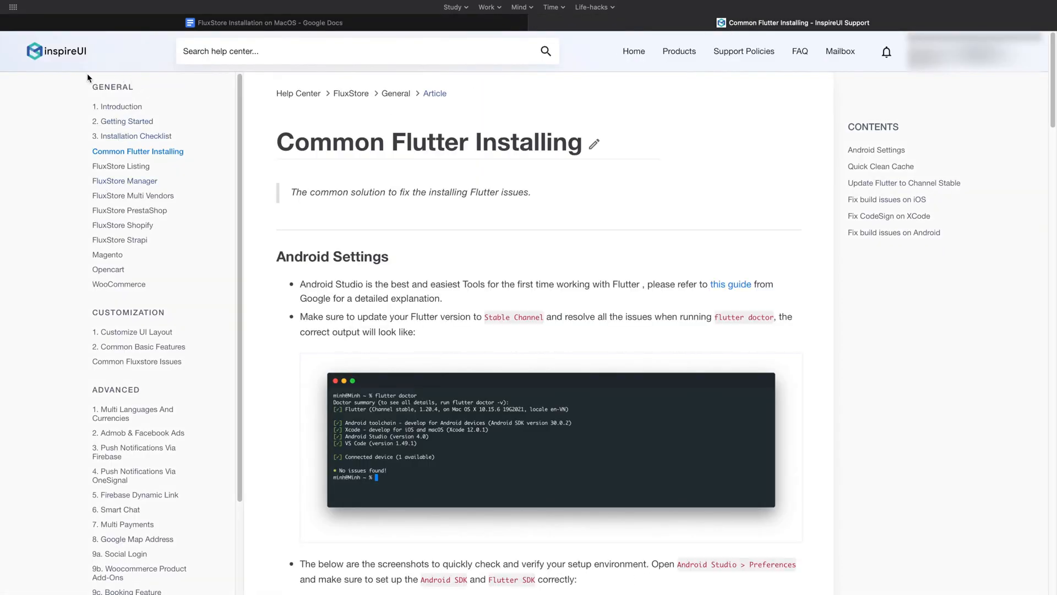
pyautogui.moveTo(83, 146)
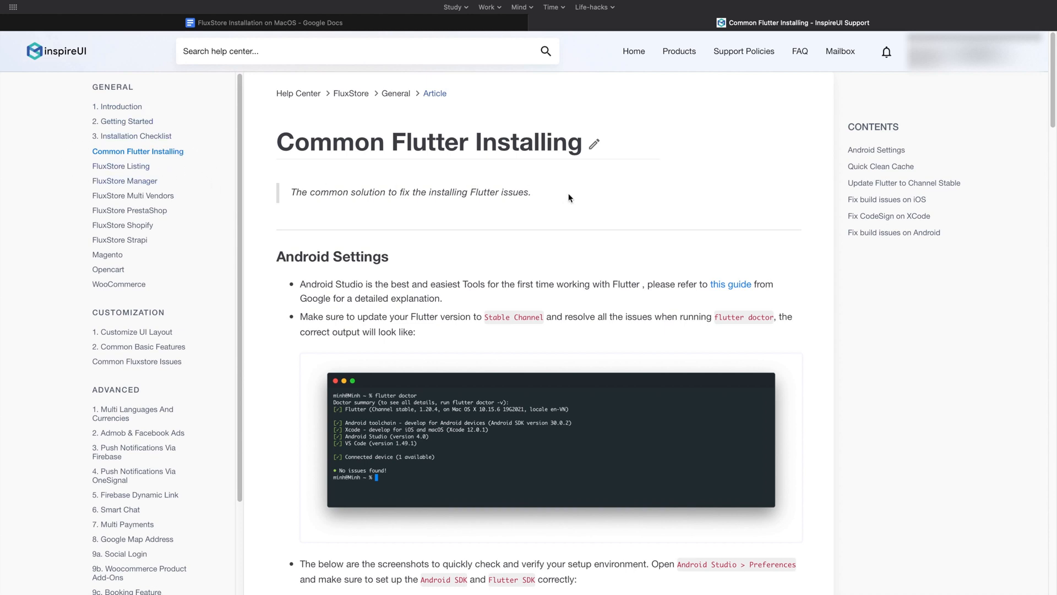
pyautogui.moveTo(901, 139)
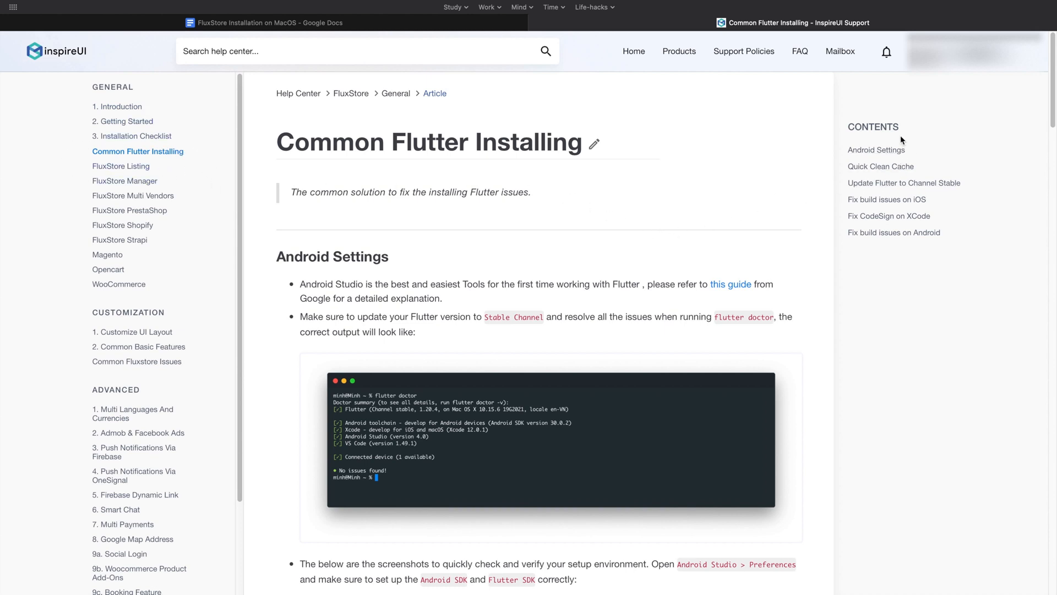
pyautogui.moveTo(872, 90)
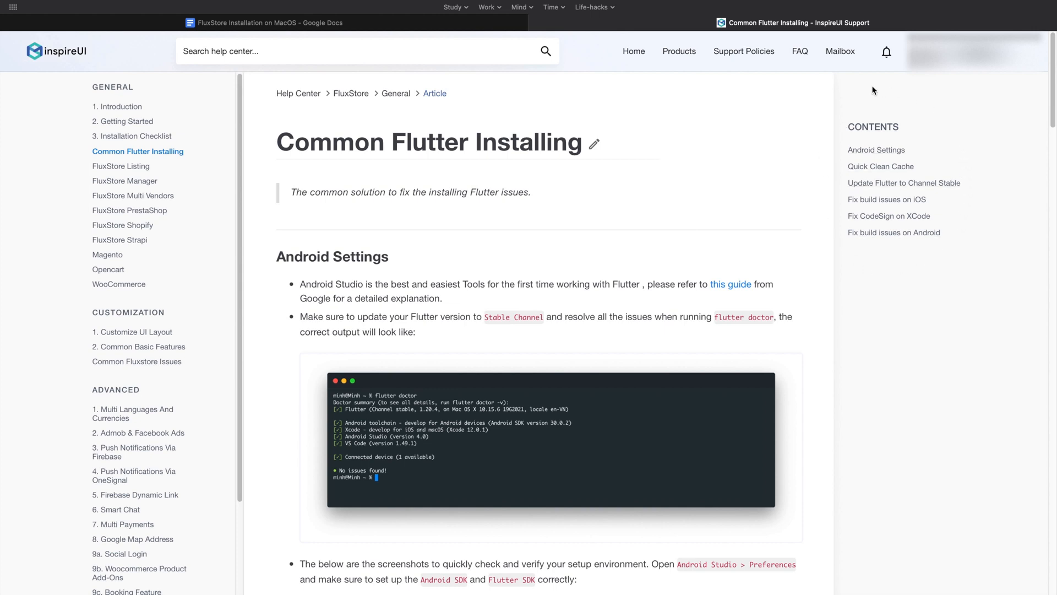
pyautogui.moveTo(888, 95)
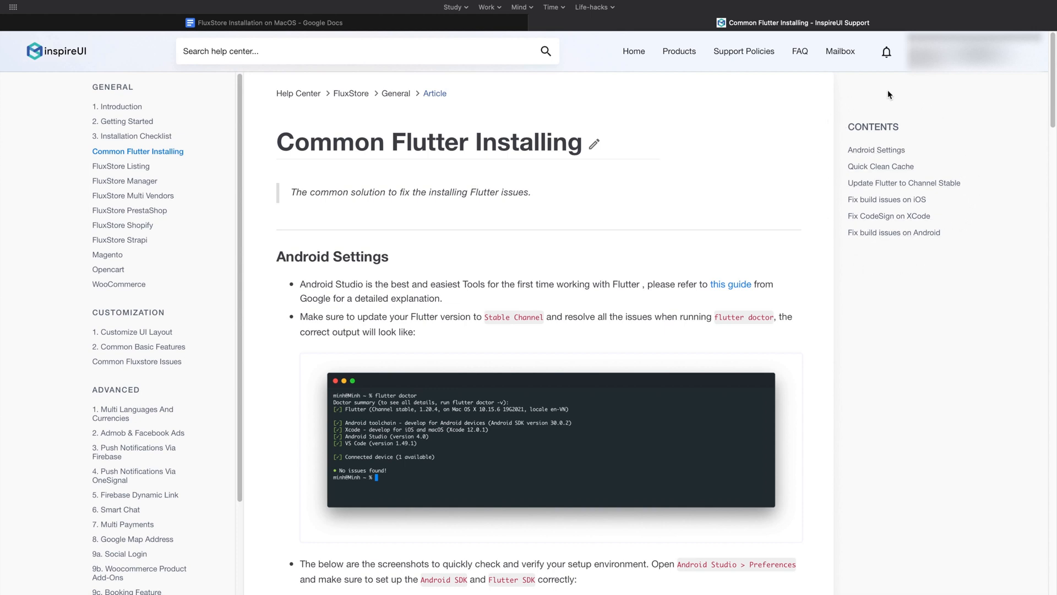
pyautogui.moveTo(860, 96)
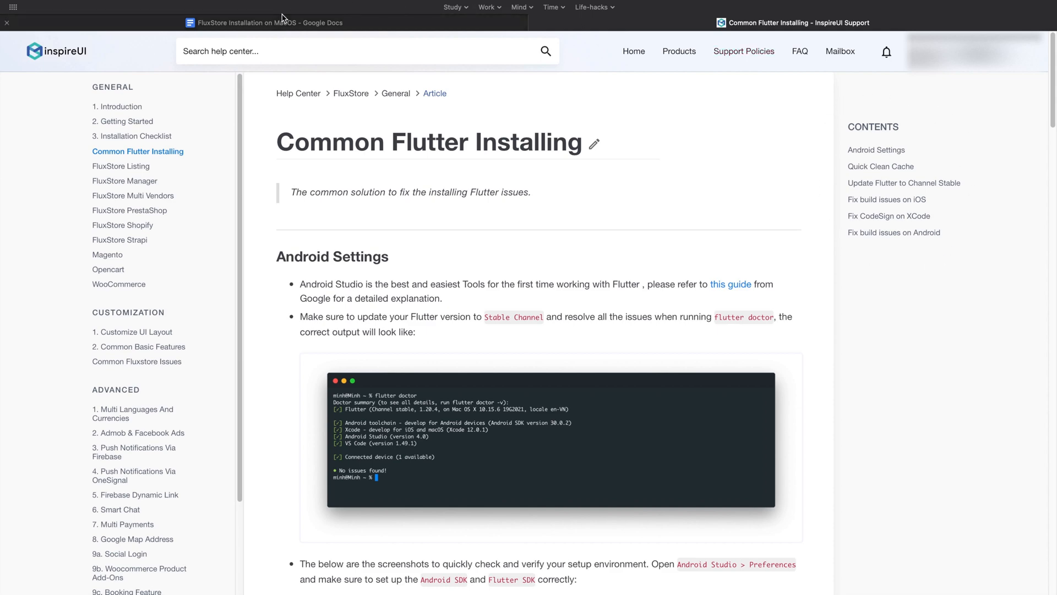
# - Return from the Common Flutter Installing article to the FluxStore installation document
pyautogui.click(264, 22)
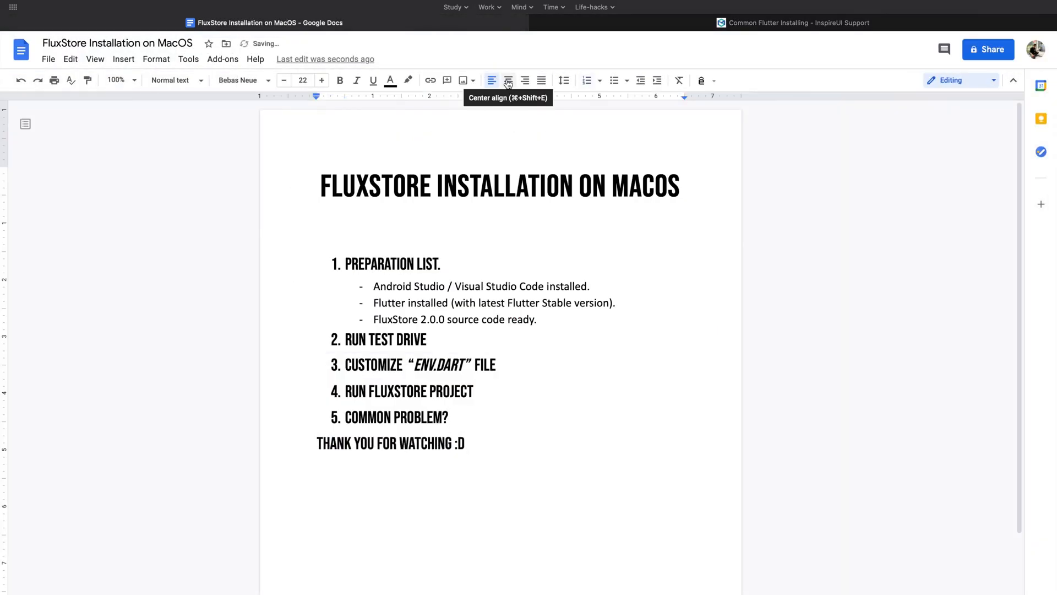